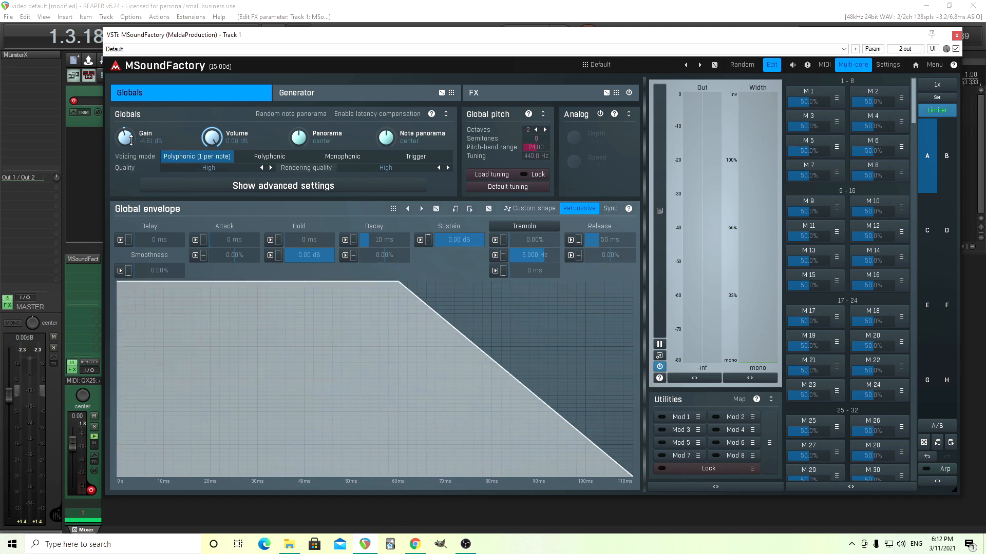
mouse_move(344, 139)
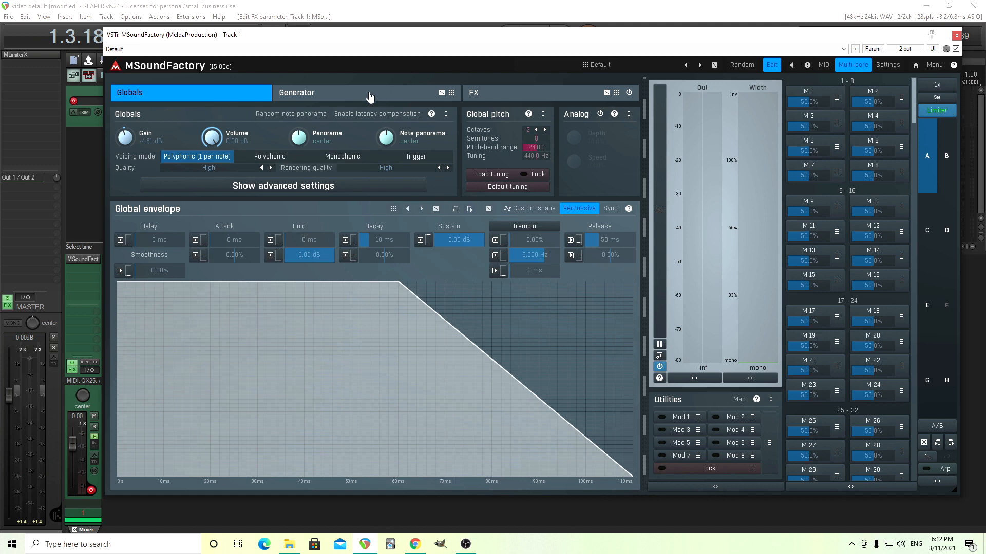
Show the Generator page with the Additive 1 module, checking Globals briefly on the way
left_click(296, 93)
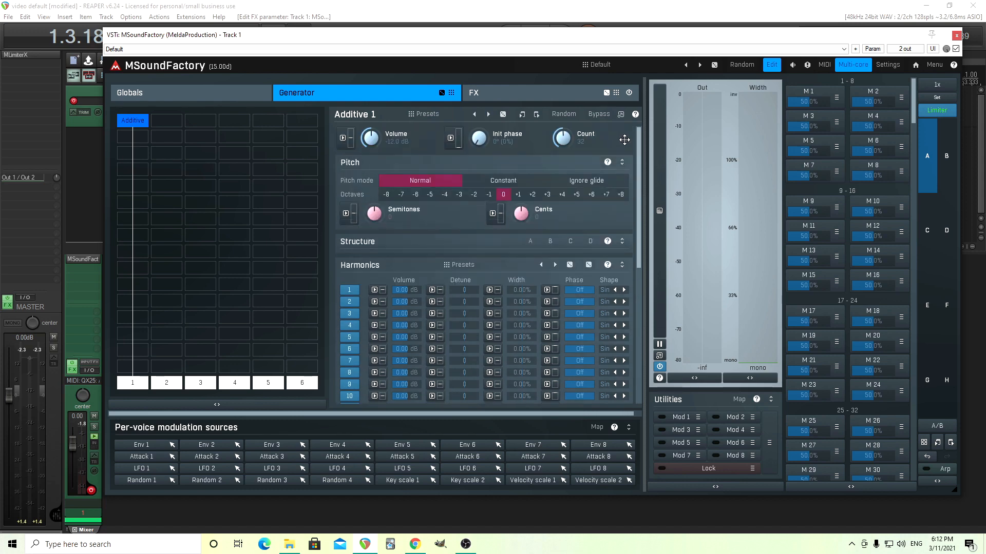
mouse_move(443, 191)
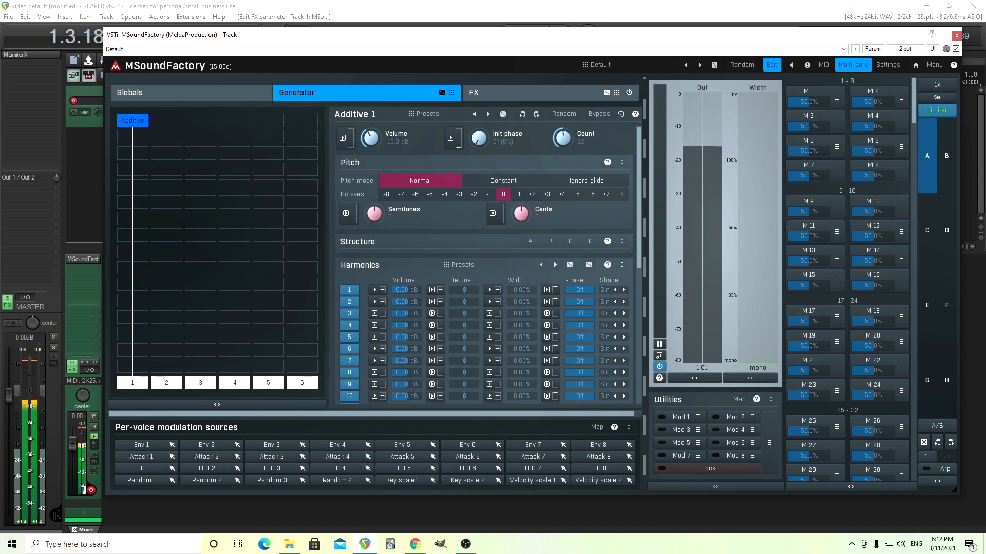
left_click(129, 92)
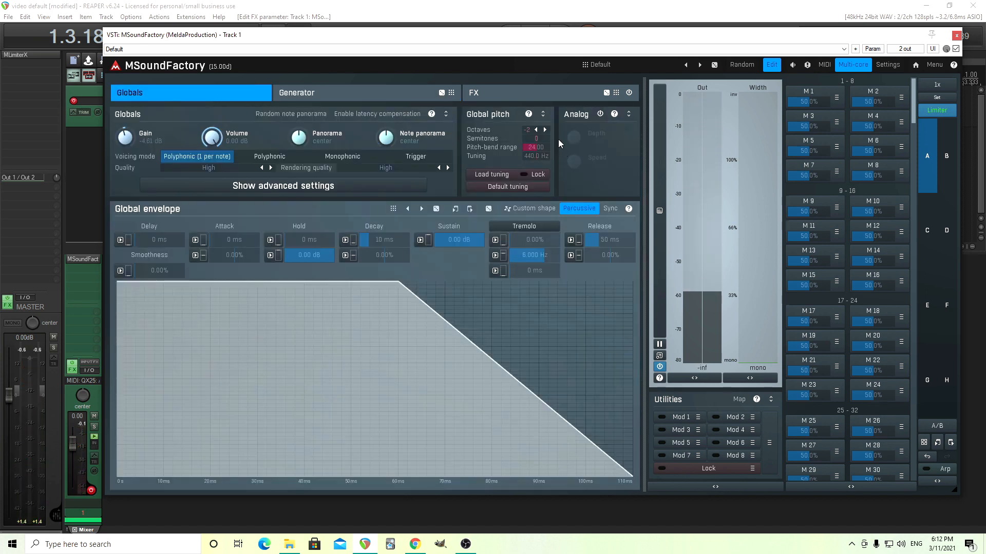
left_click(297, 92)
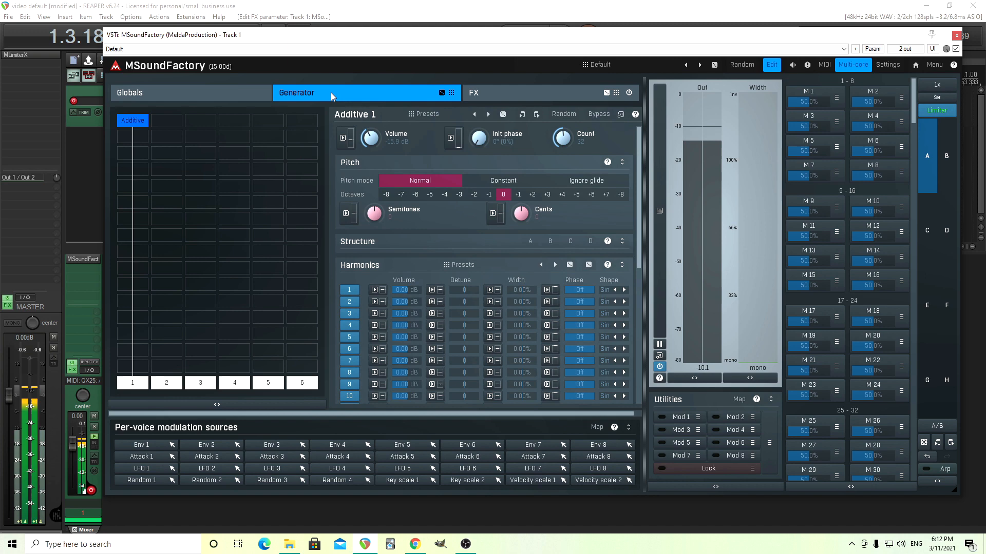
left_click_drag(369, 136, 365, 144)
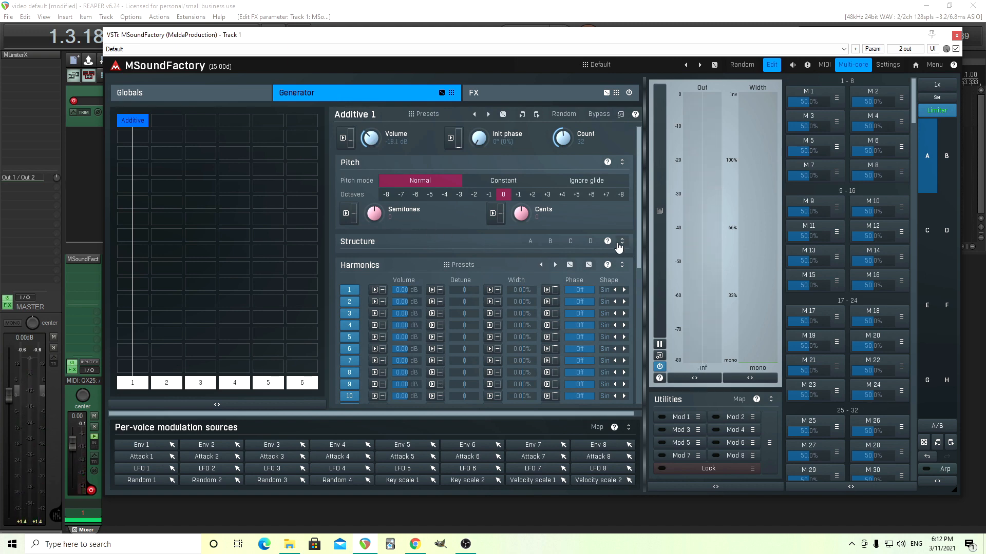
Expand the Additive generator's harmonic Structure section
left_click(529, 240)
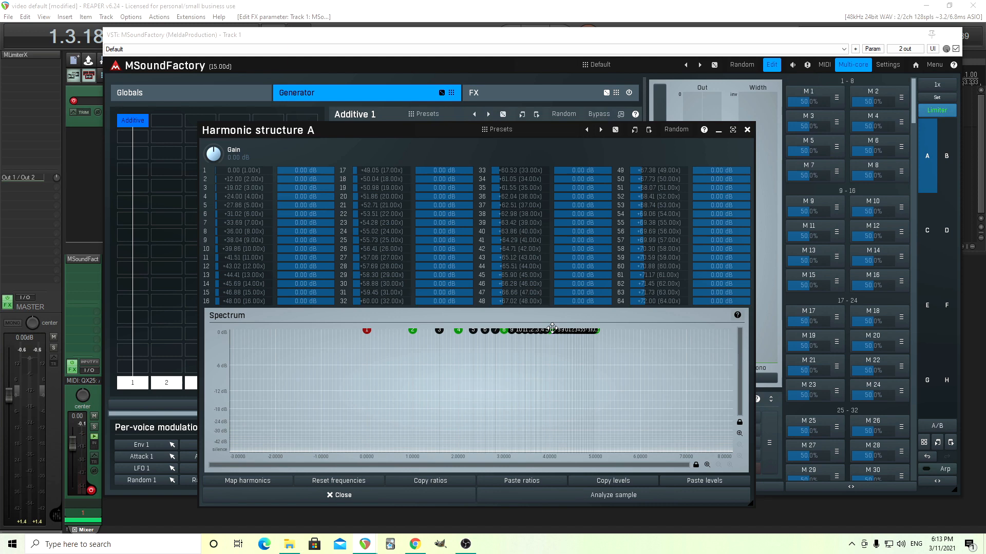
mouse_move(589, 331)
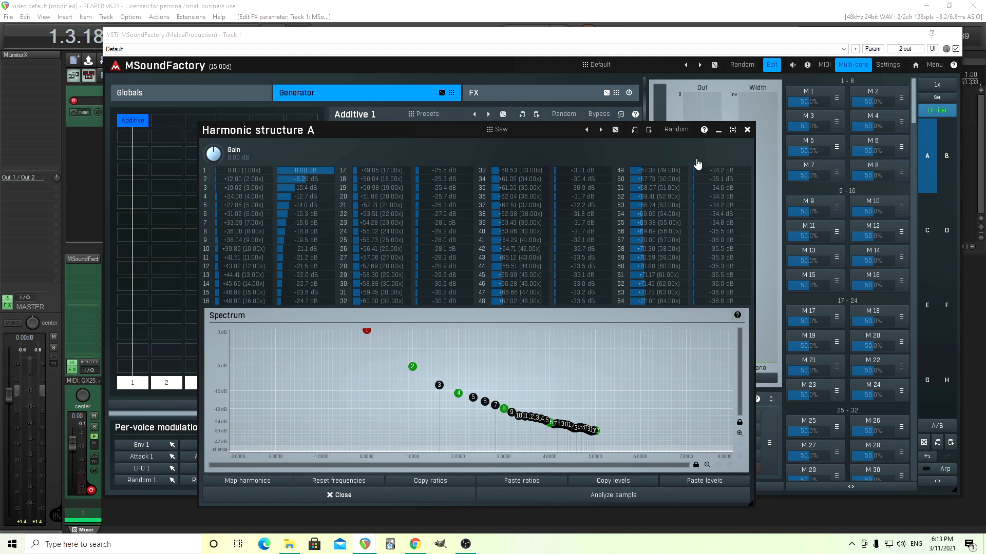
mouse_move(396, 136)
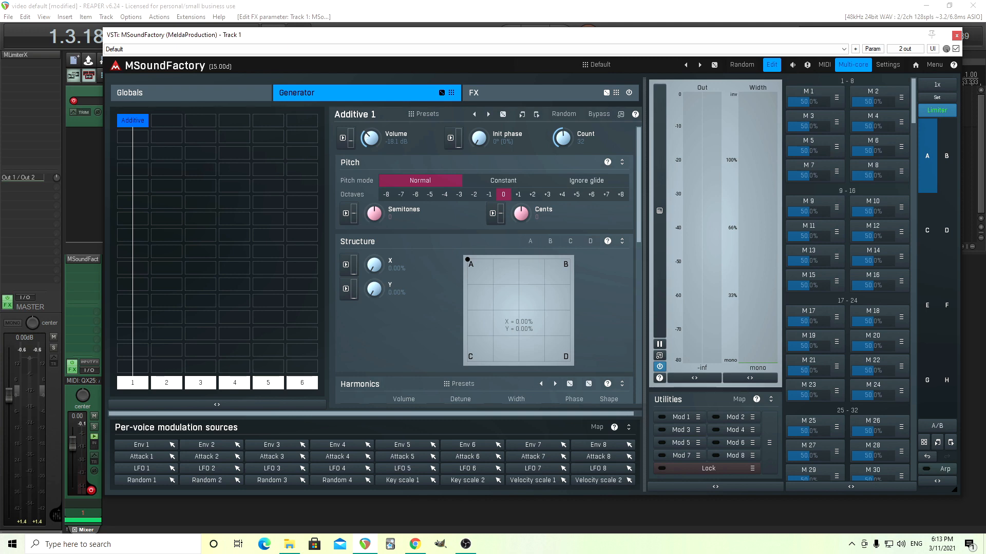
Add a FilterBasic module below Additive and route Attack 2 to its frequency
left_click_drag(371, 137, 371, 157)
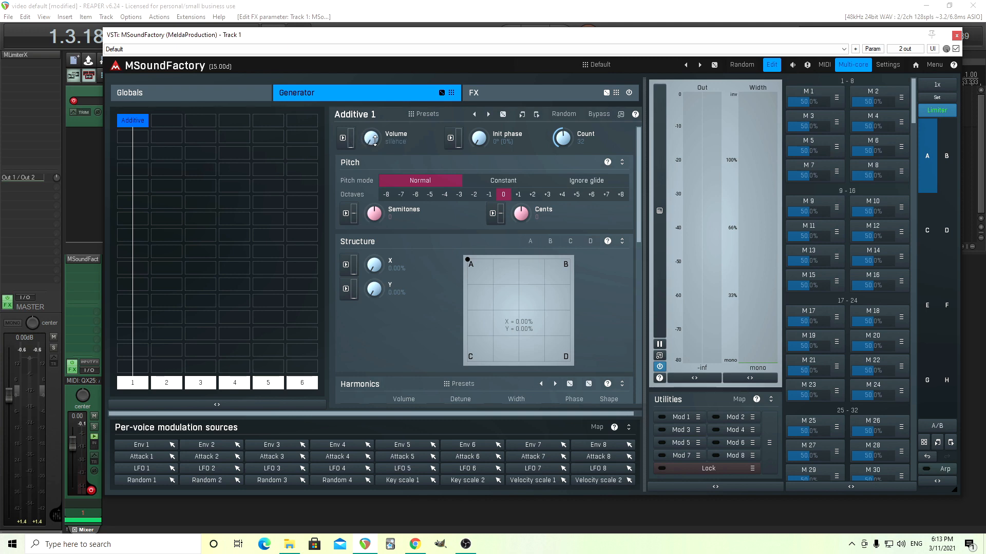
left_click_drag(372, 138, 372, 125)
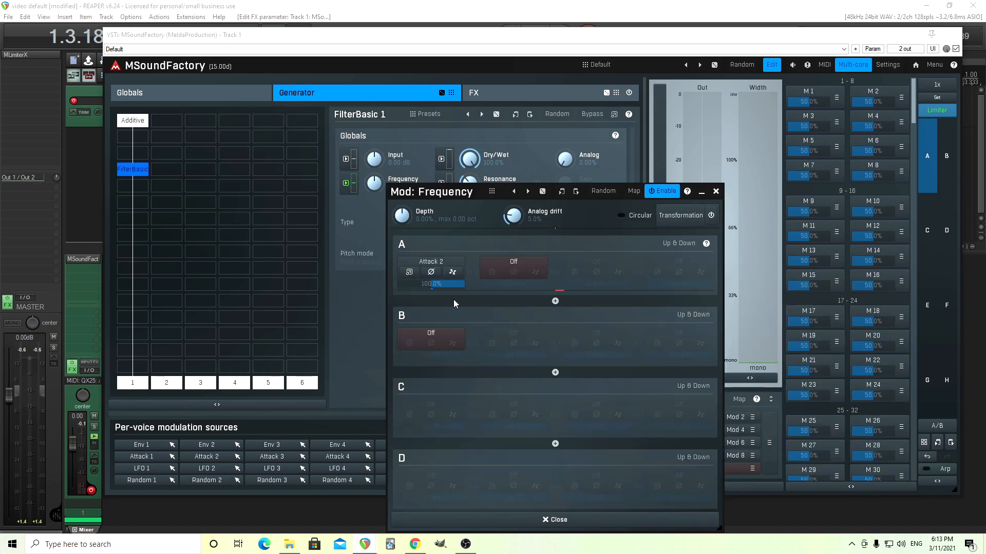
left_click(430, 262)
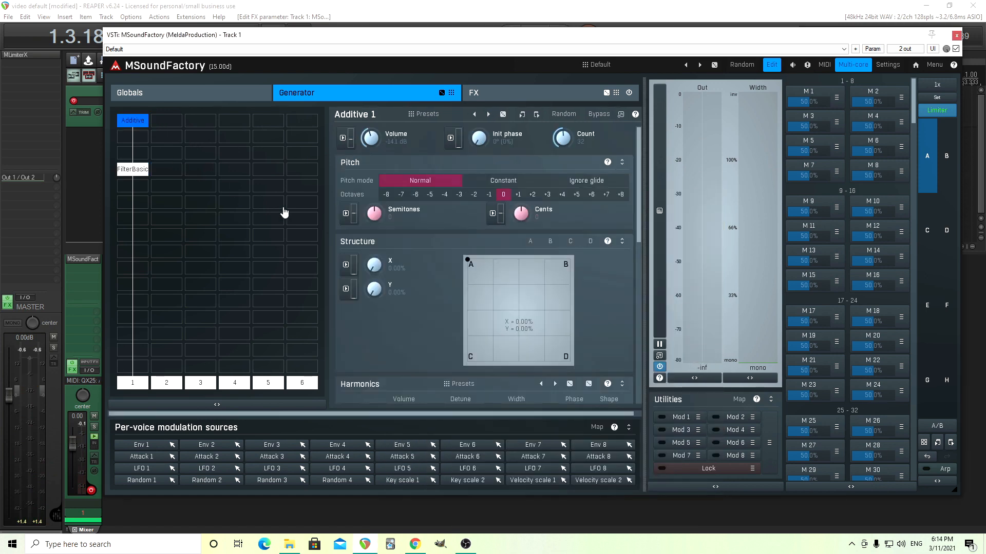
mouse_move(465, 258)
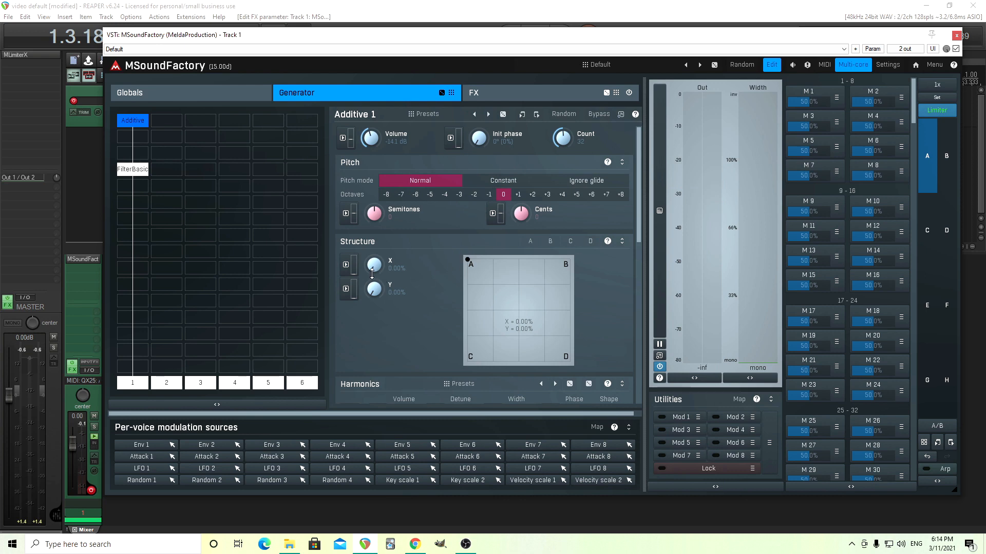
mouse_move(539, 262)
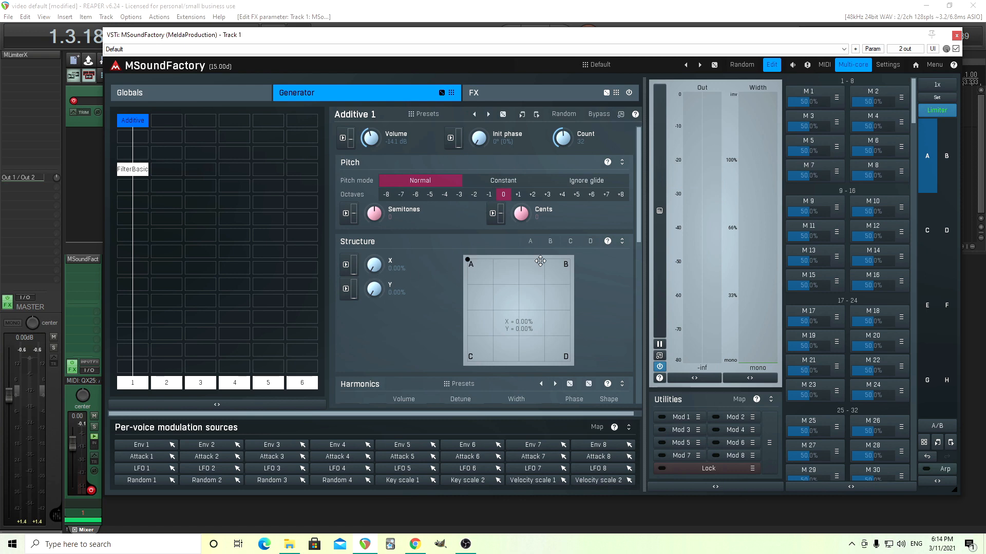
mouse_move(467, 259)
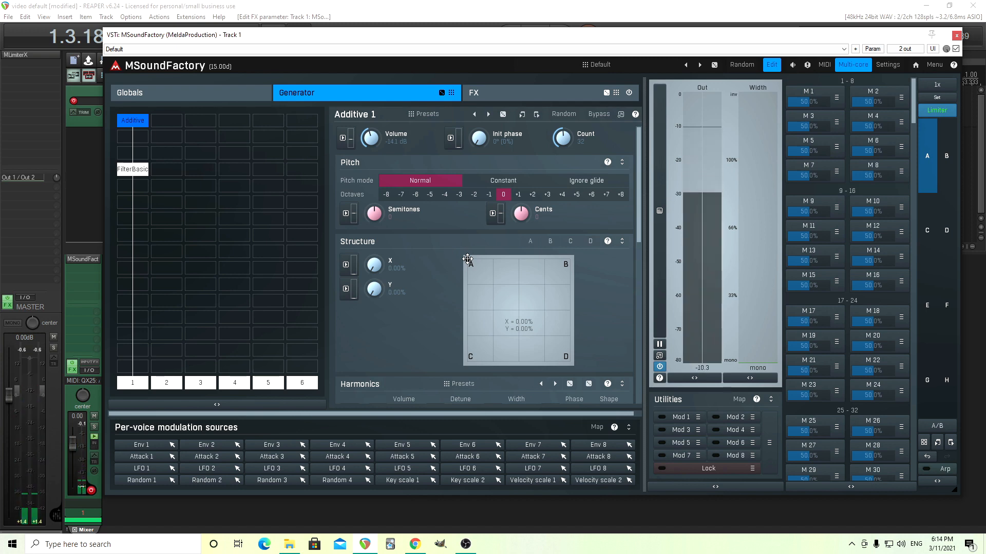
Move the Structure X/Y pad fully to B (X 100%) and load a preset from the Chan folder
left_click_drag(467, 258, 568, 258)
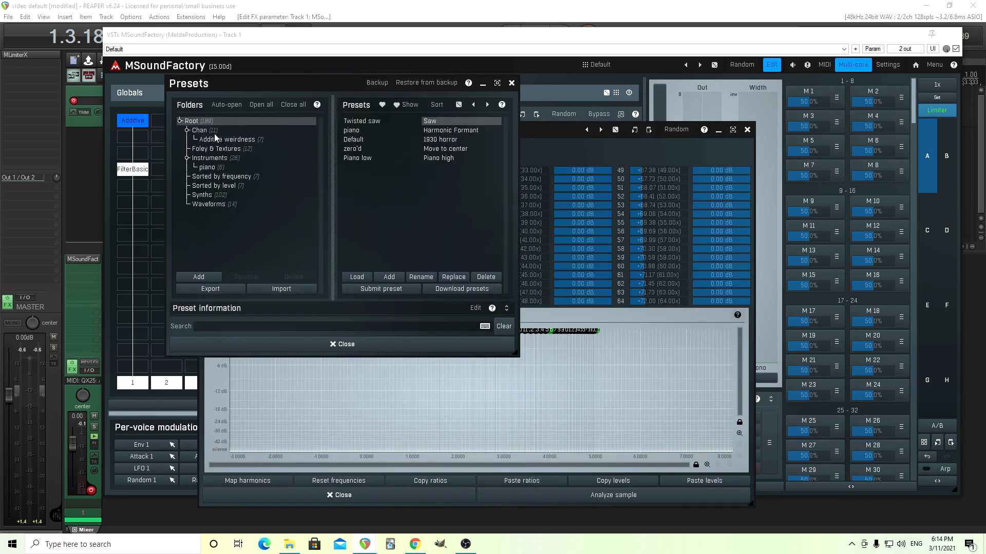
left_click(199, 131)
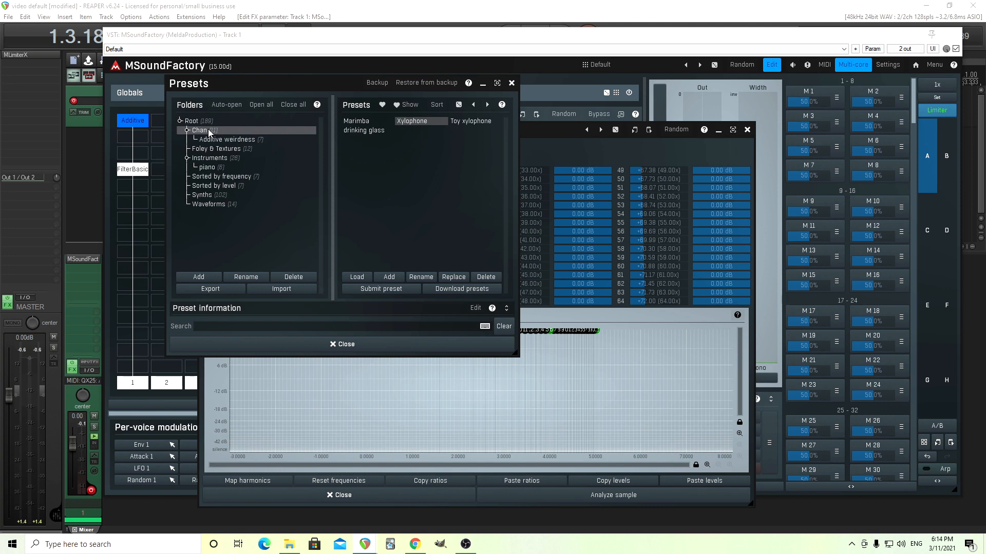
left_click(217, 148)
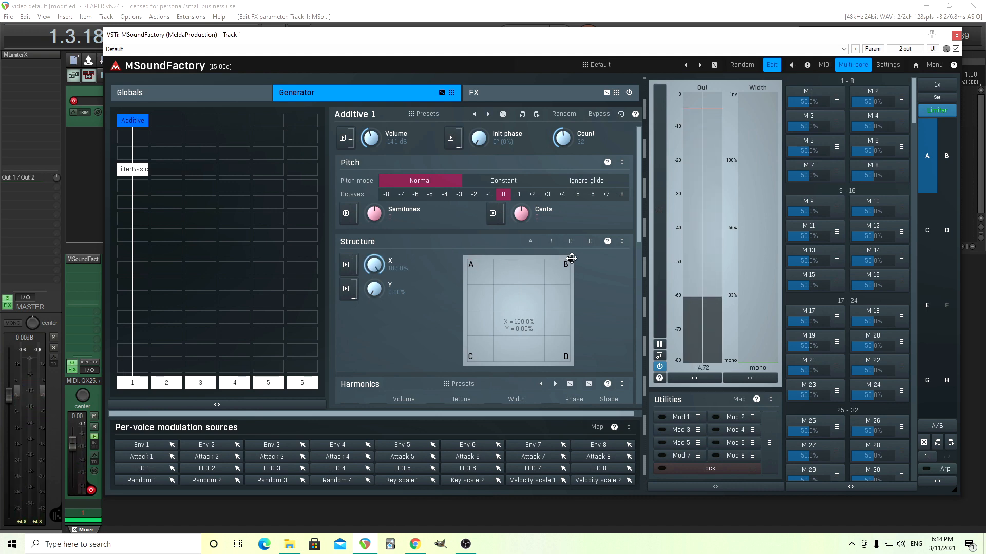
Sweep the structure morph between A and B, ending back at A (X 0%)
left_click_drag(566, 262, 468, 260)
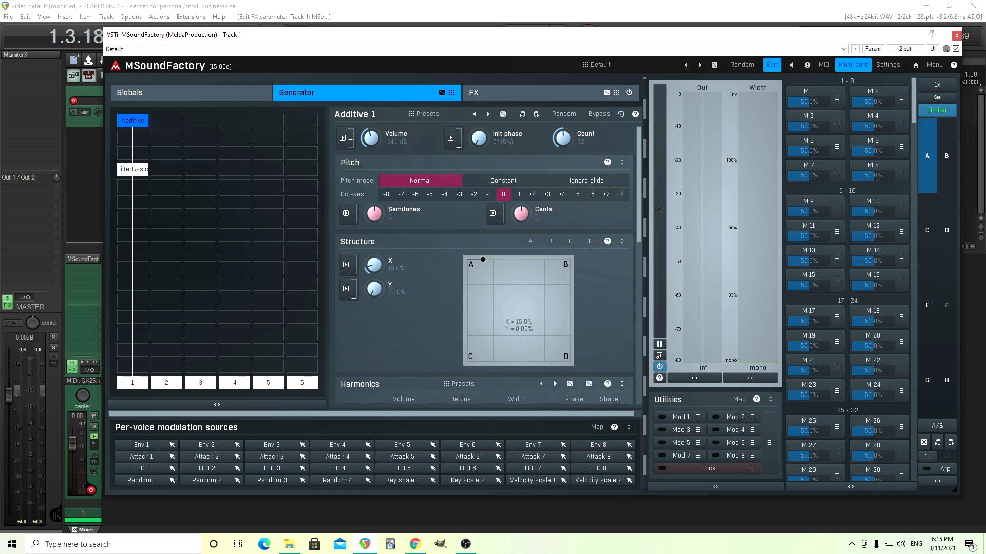
left_click_drag(483, 259, 466, 259)
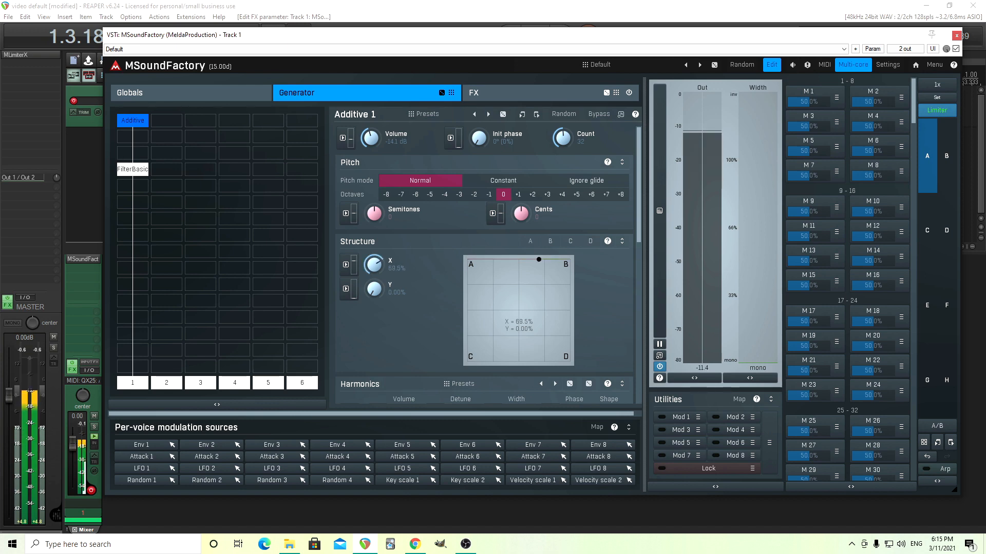
left_click_drag(539, 260, 531, 260)
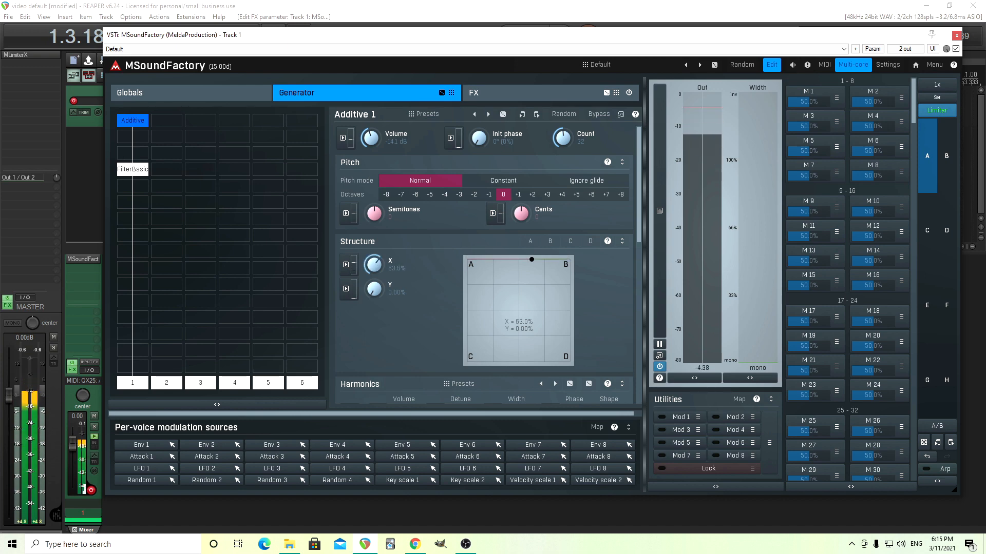
left_click_drag(531, 260, 466, 260)
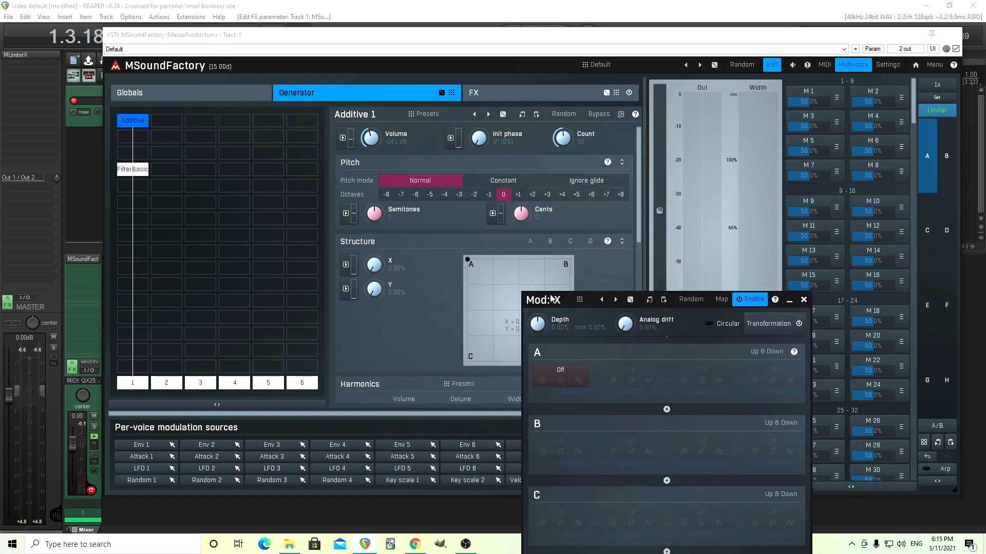
Assign Attack 1 as the X modulation source, shape its envelope, and raise depth to 100%
left_click(558, 370)
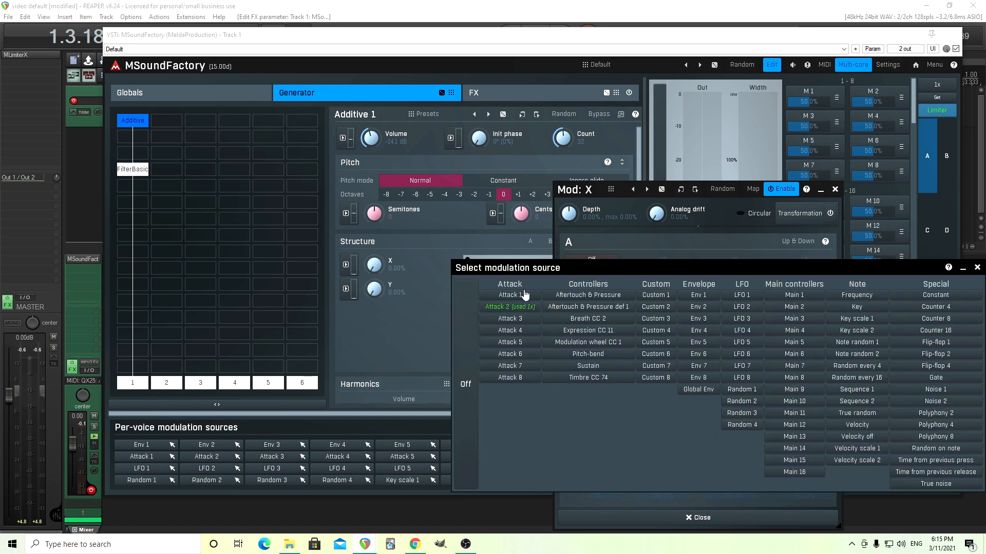
left_click(509, 295)
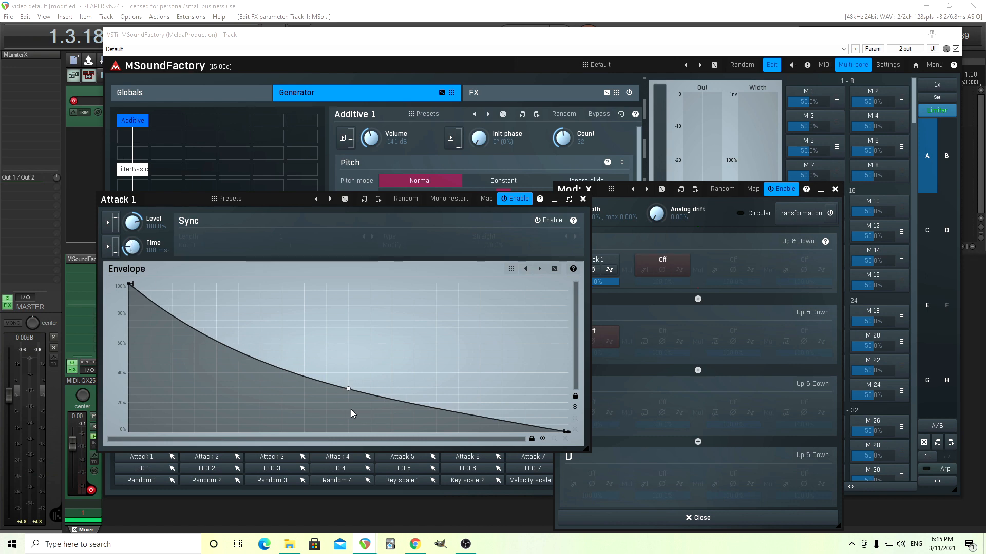
left_click_drag(348, 388, 349, 394)
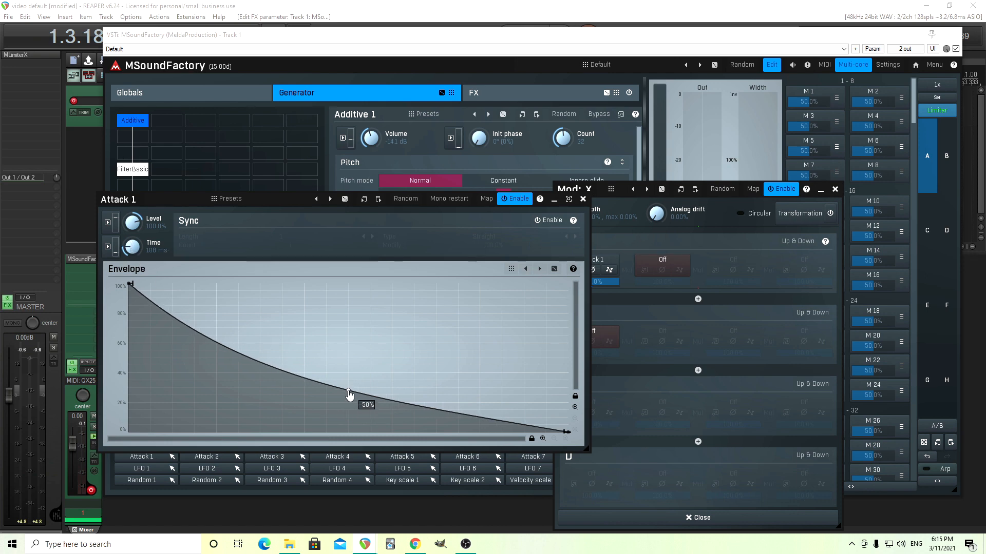
left_click_drag(349, 394, 349, 390)
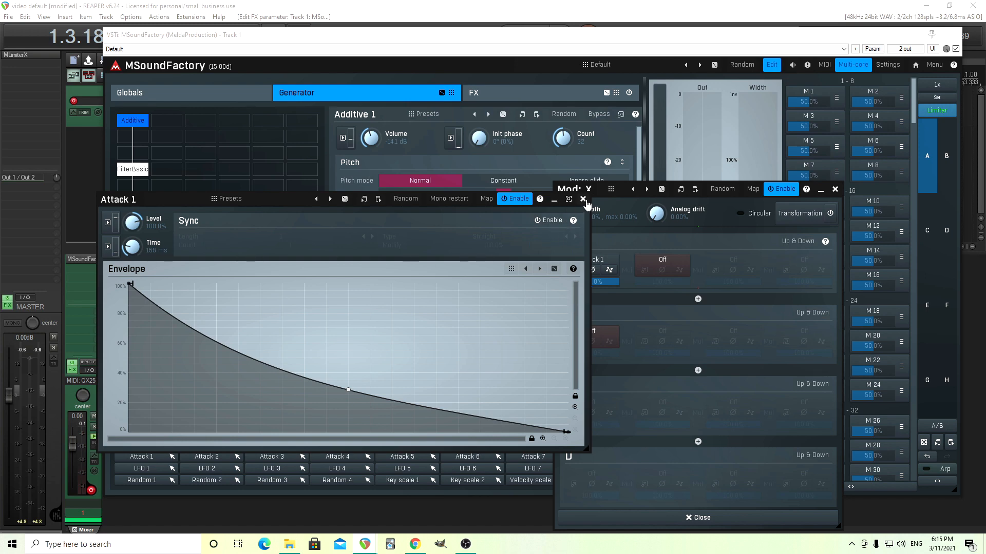
left_click(583, 198)
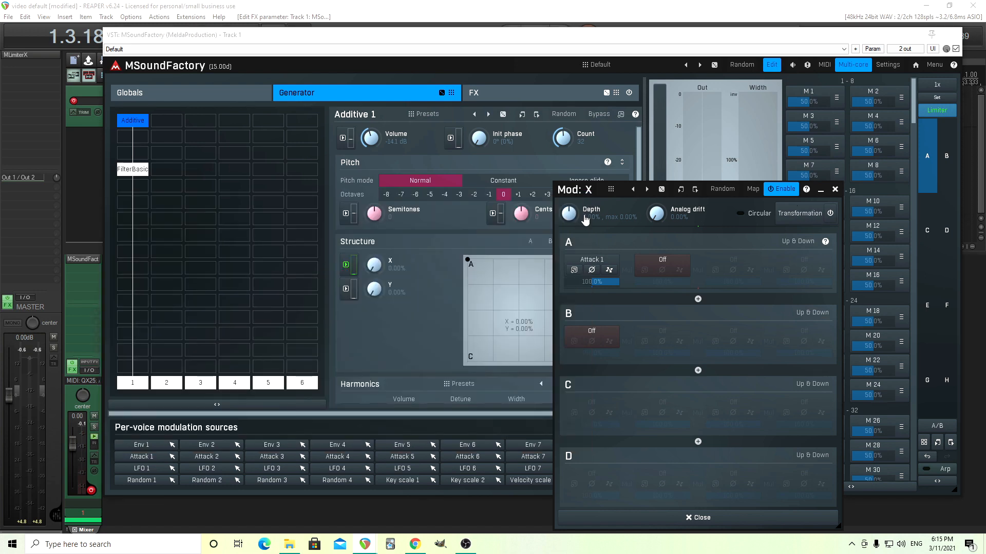
left_click_drag(567, 213, 568, 195)
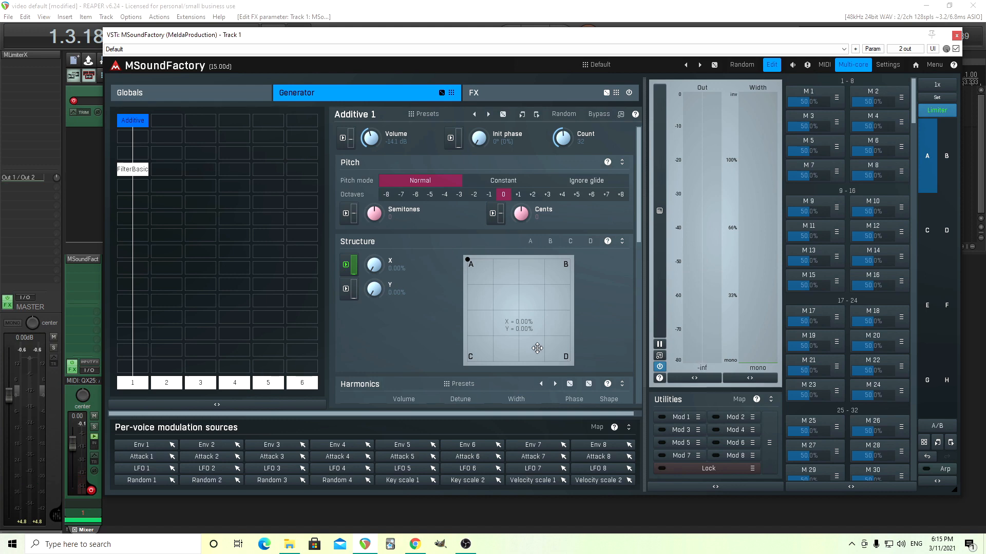
Lengthen the Attack 1 envelope time from the Mod: X window, then close both editors
left_click(345, 264)
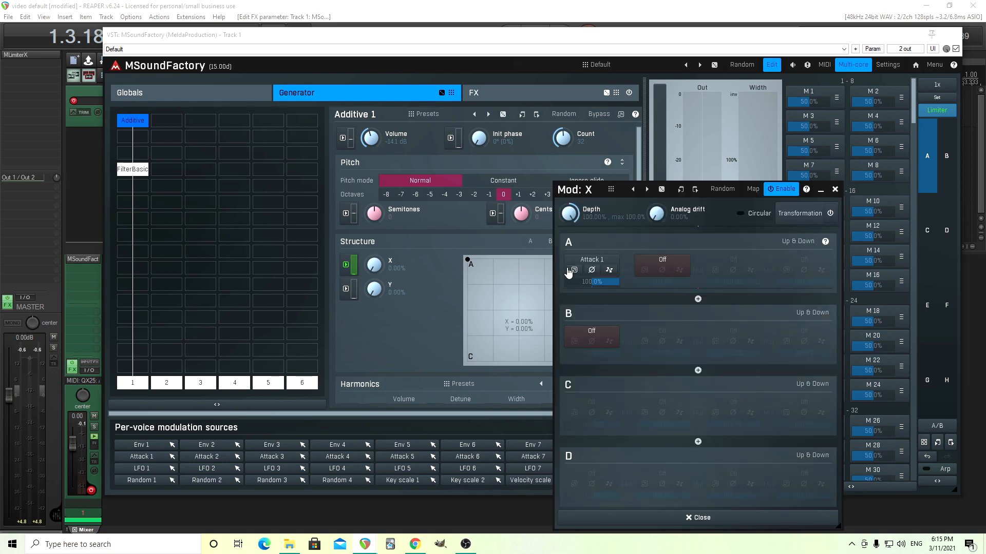
left_click(589, 259)
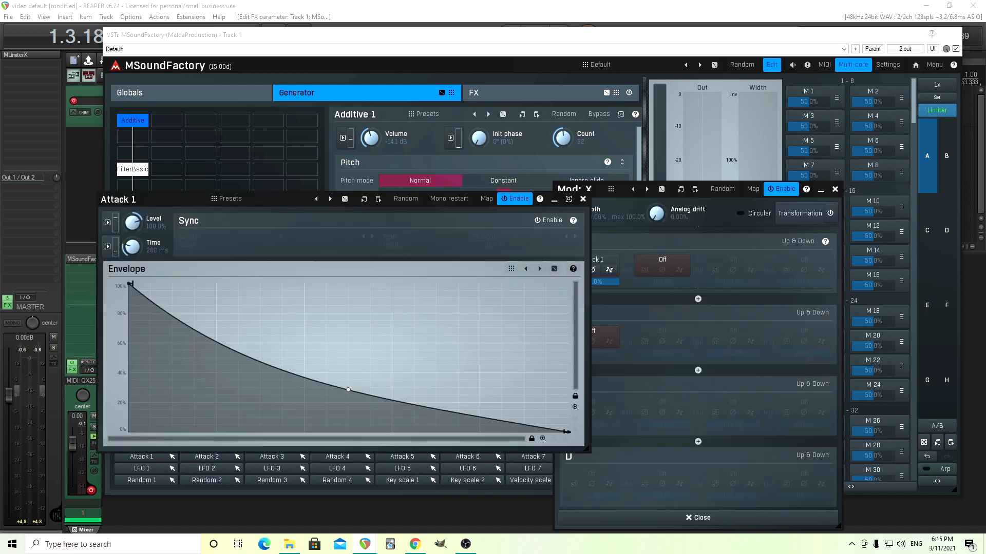
left_click_drag(133, 247, 132, 236)
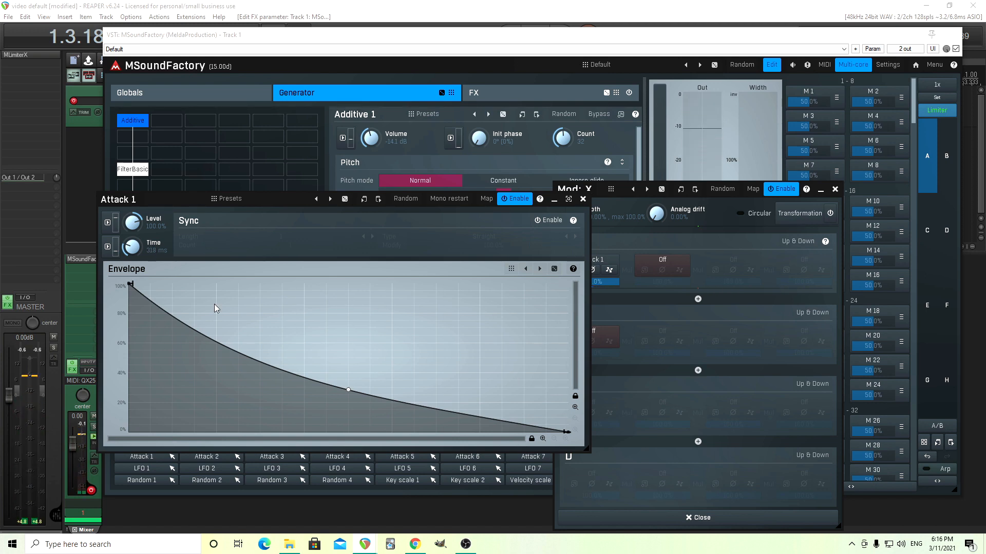
left_click(582, 199)
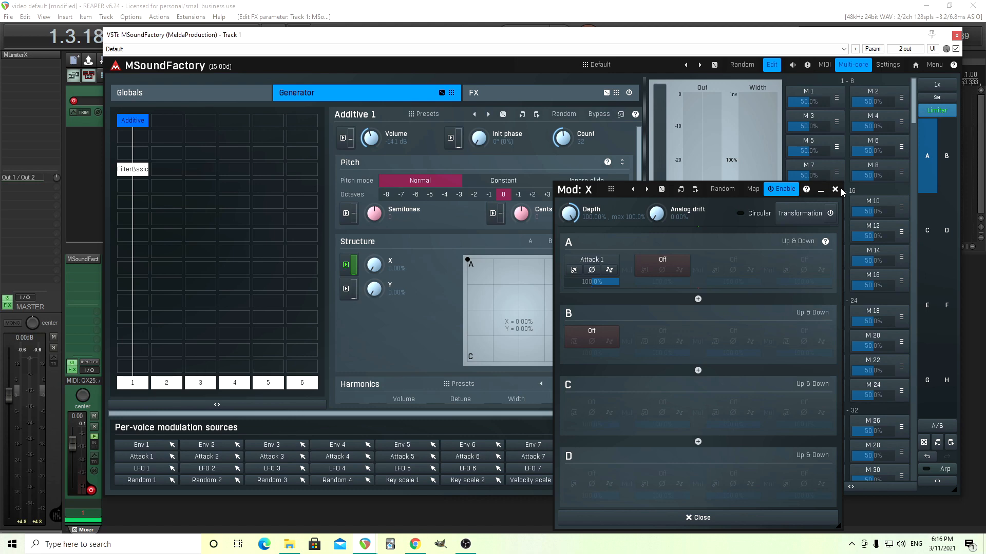
left_click(835, 188)
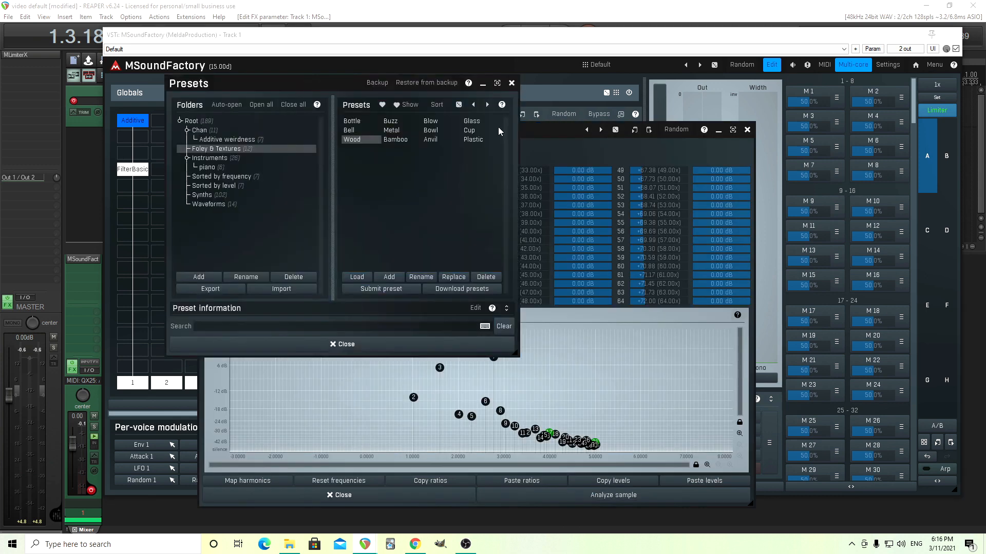
Audition the Glass, Blow, Bowl, Cup and Bell presets from Foley & Textures for structure B
left_click(474, 138)
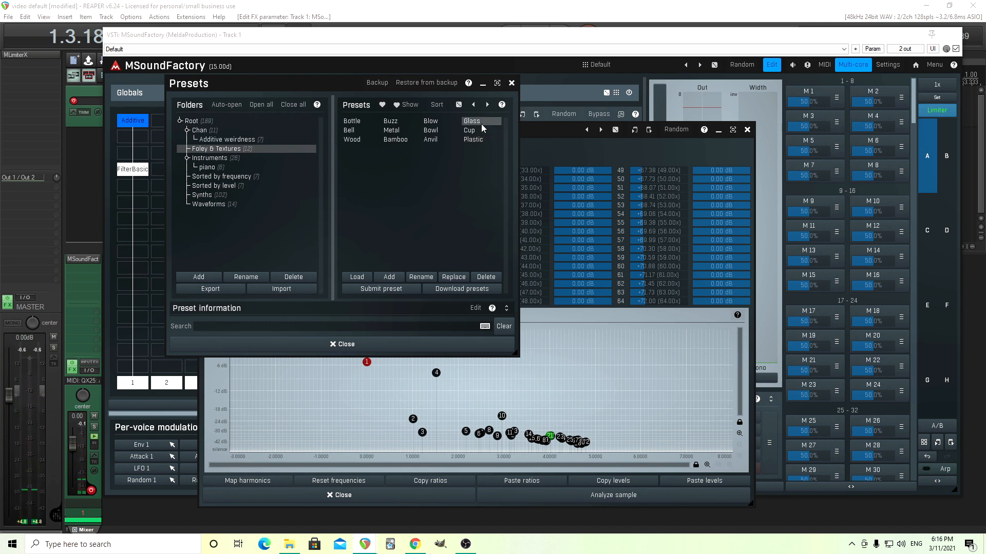
left_click(430, 121)
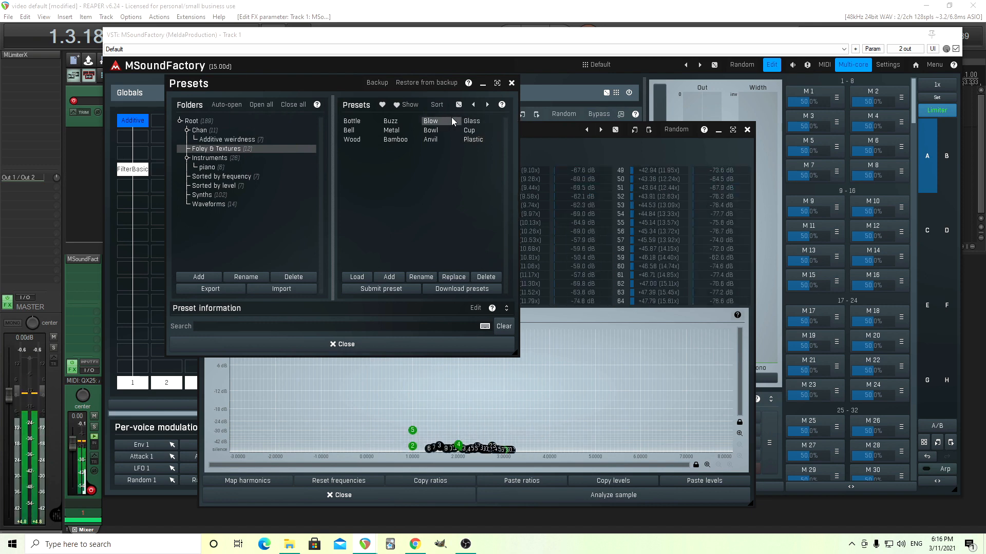
left_click(430, 130)
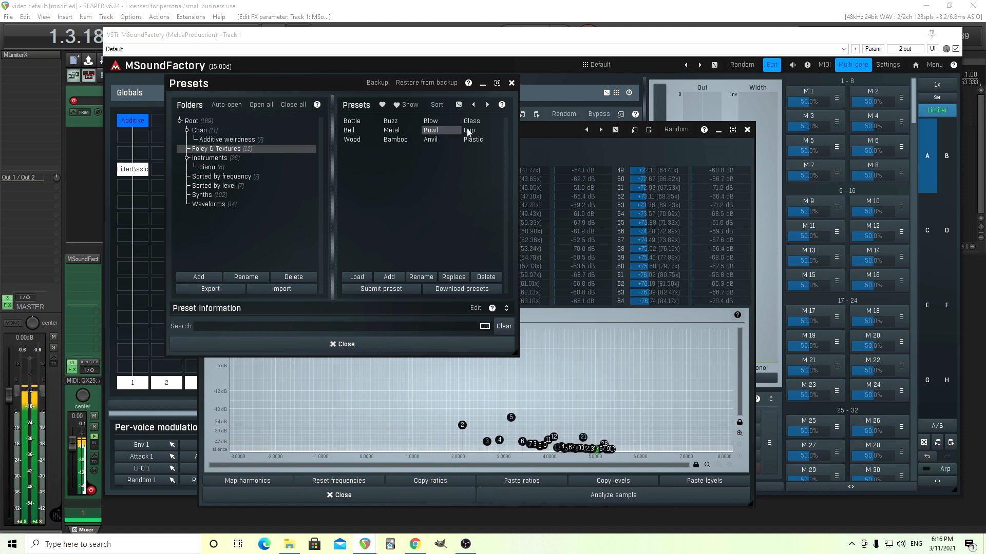
left_click(471, 130)
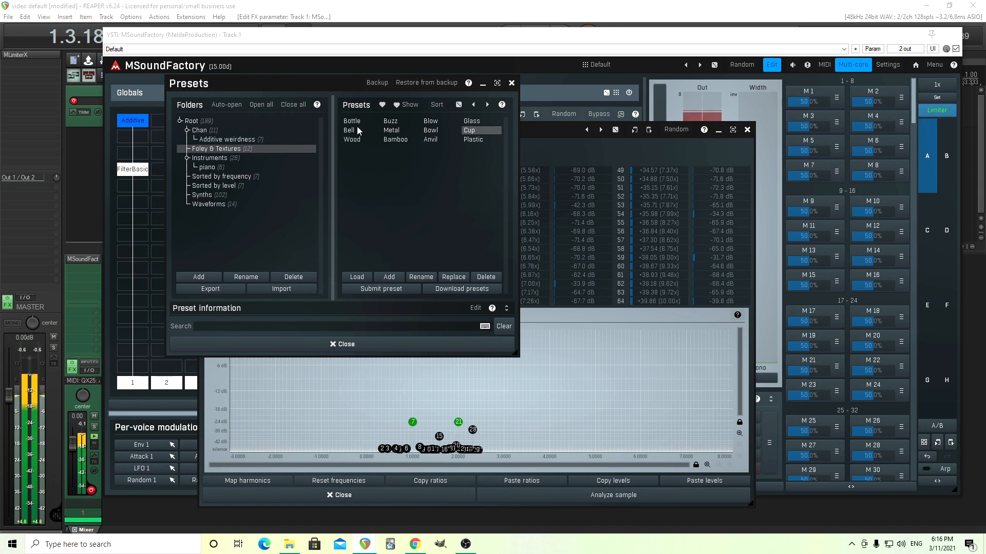
left_click(349, 131)
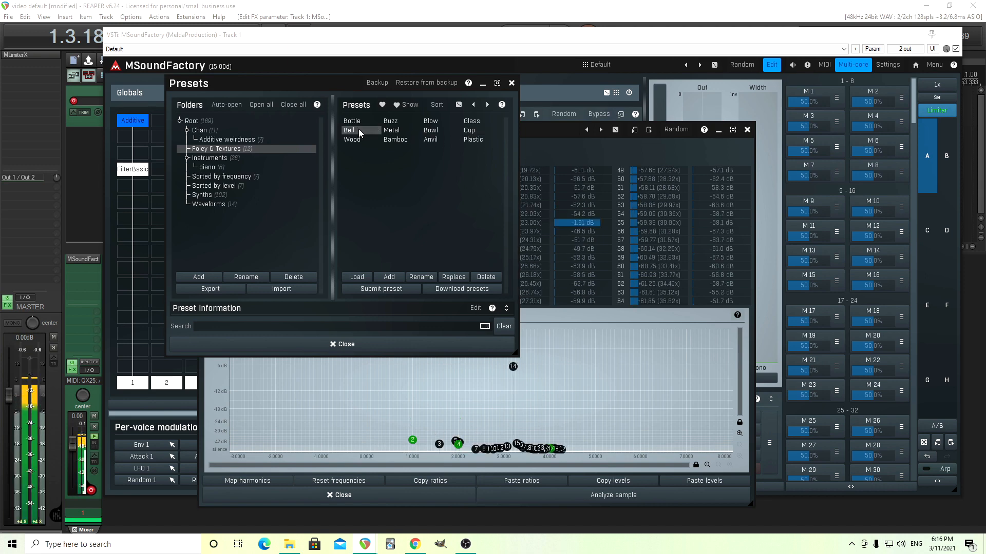
From Instruments, try Tubular Bell, load Timpani as structure B, and return to the Generator page
left_click(209, 158)
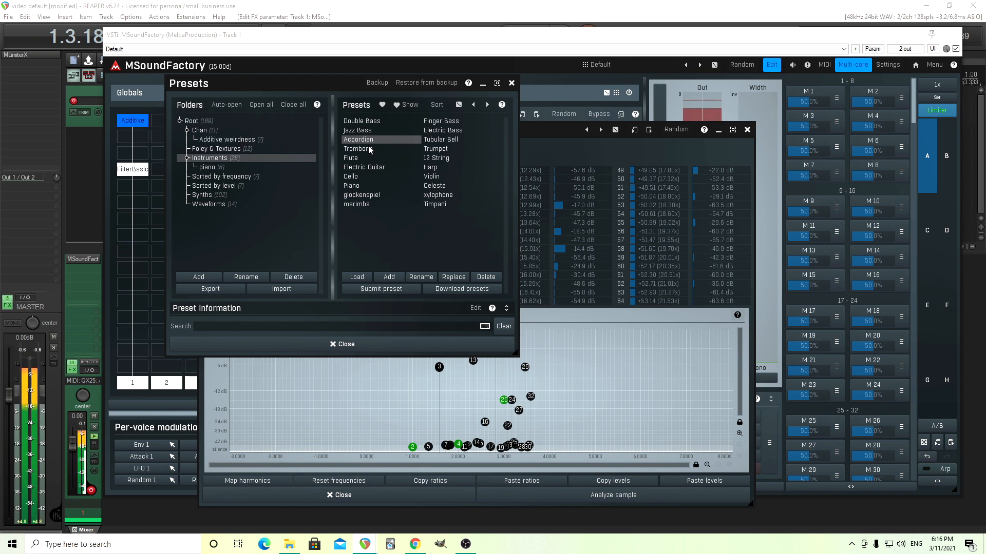
left_click(441, 139)
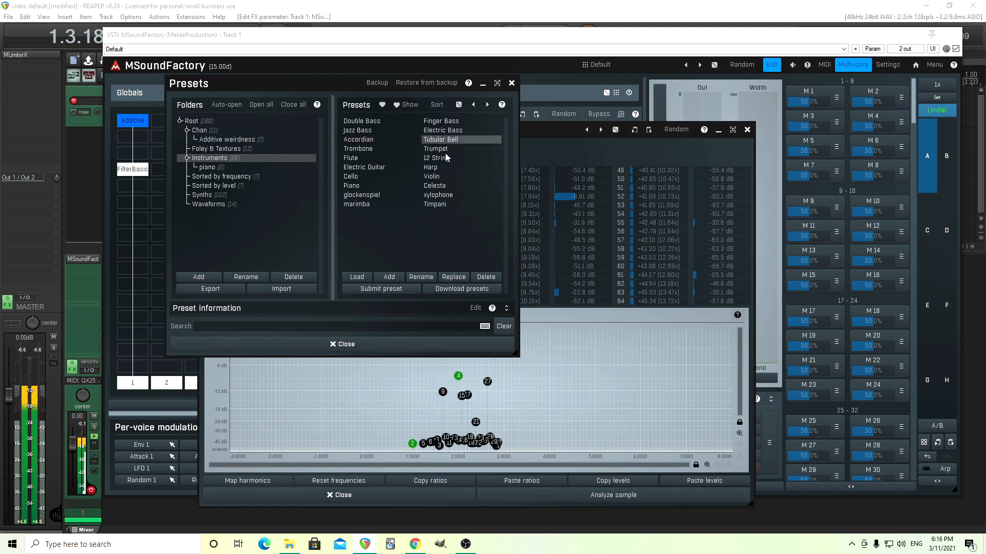
left_click(434, 204)
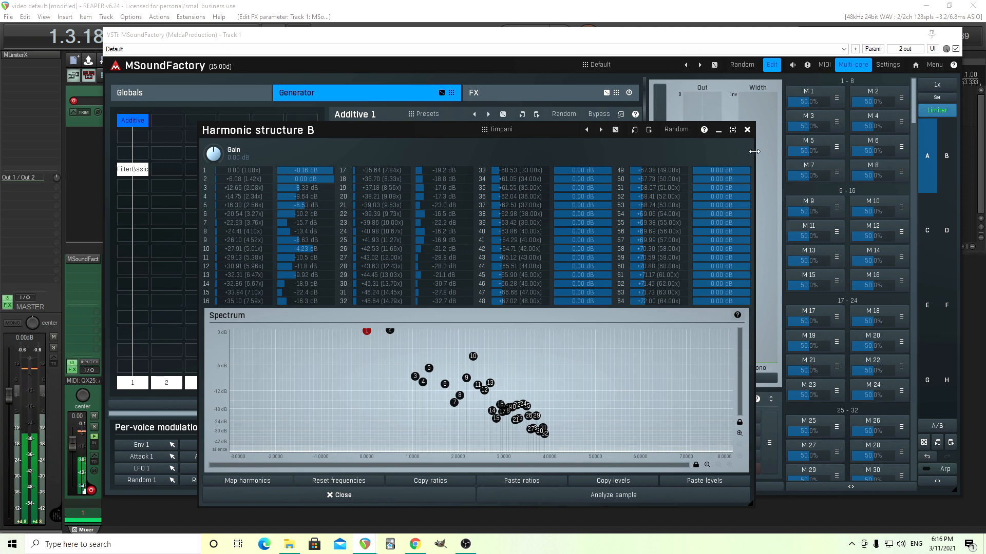
left_click(338, 495)
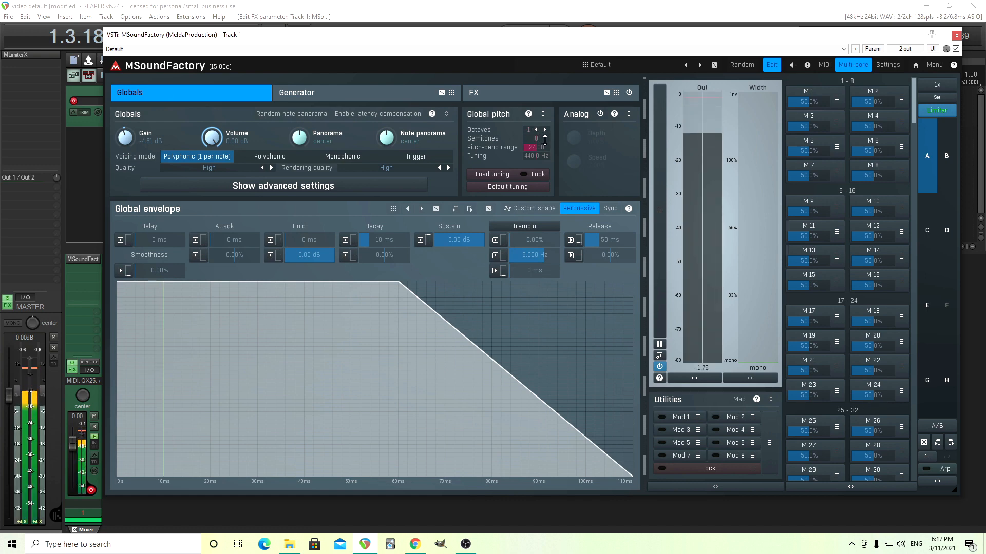
left_click(297, 93)
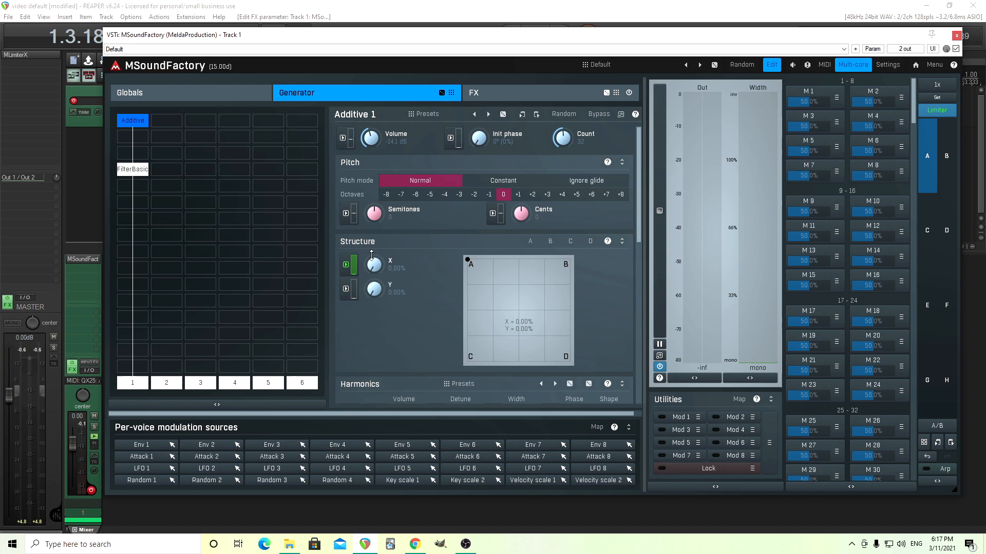
mouse_move(146, 174)
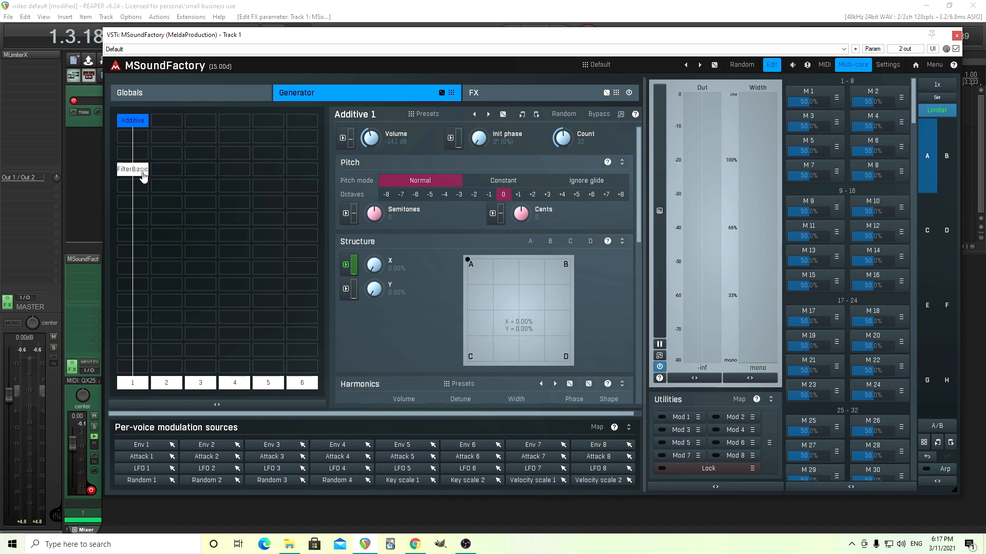
Review the FilterBasic and Additive module settings and the Globals page, ending on Generator
left_click(132, 169)
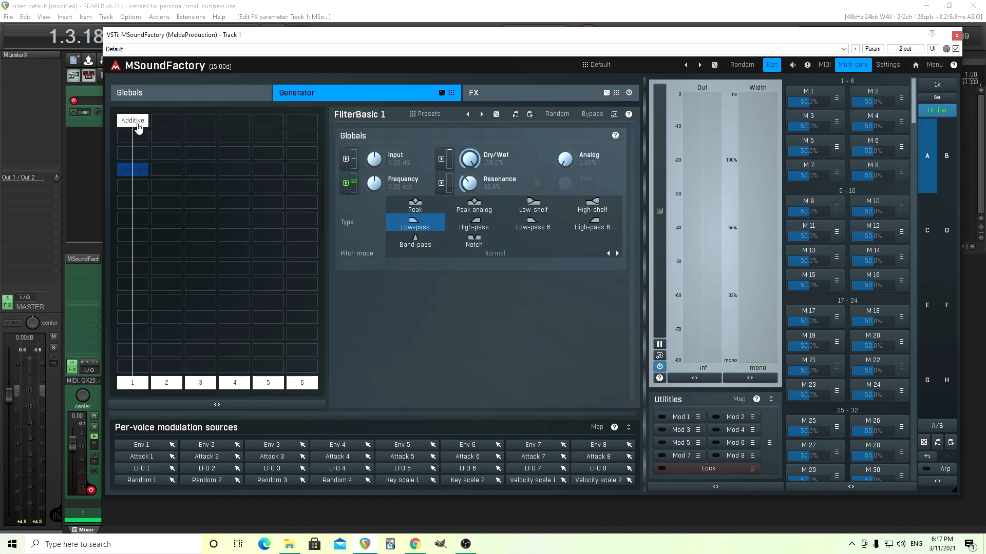
mouse_move(151, 119)
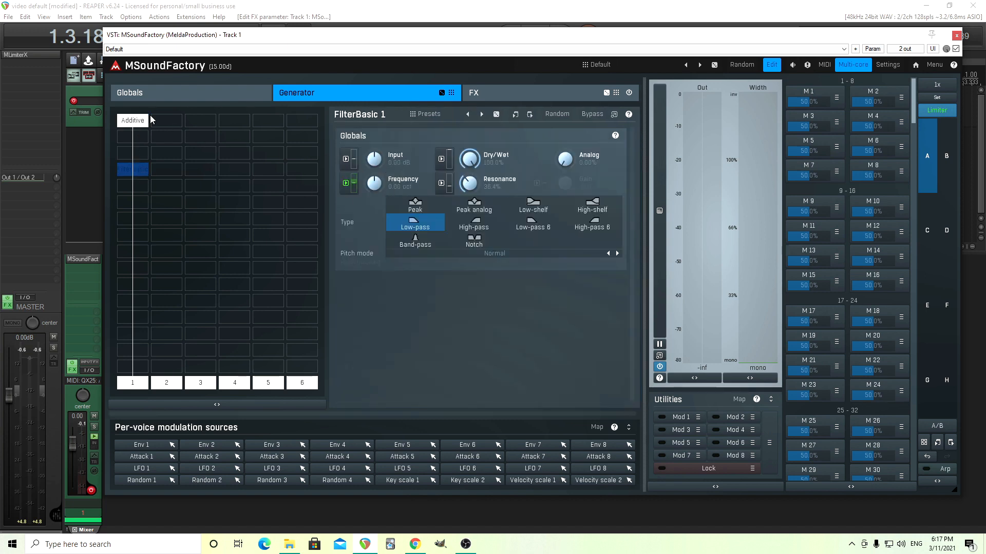
left_click(133, 120)
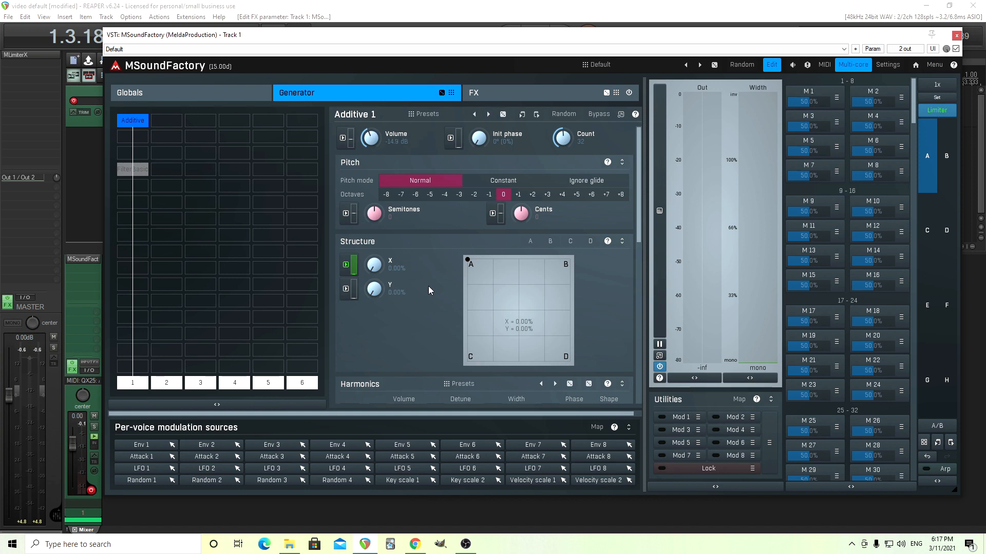
mouse_move(484, 275)
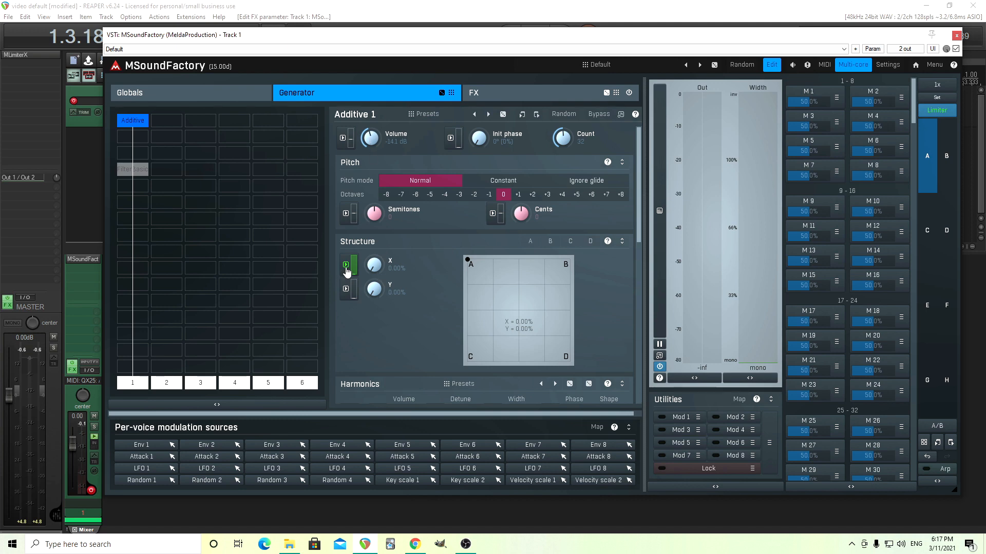
left_click(550, 241)
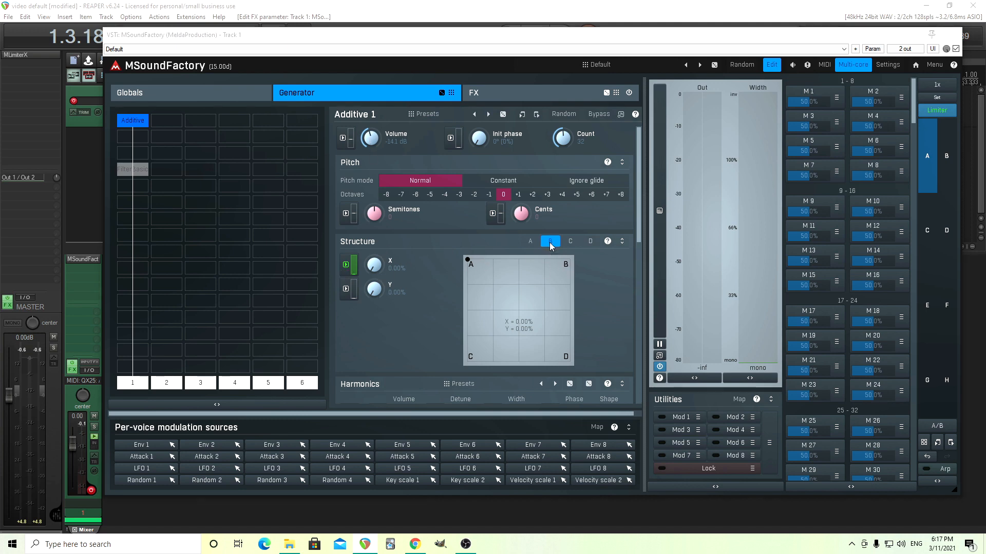
left_click(157, 92)
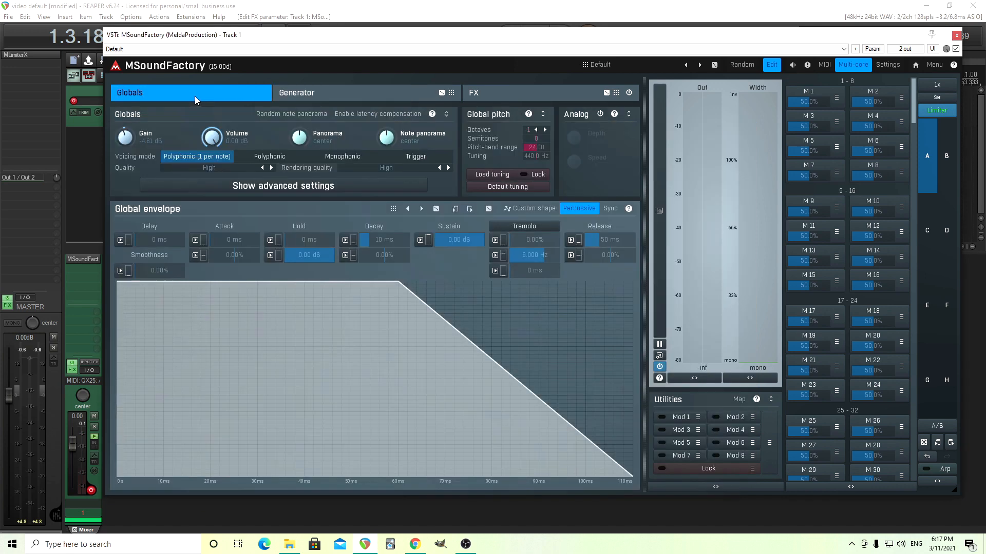
left_click(296, 92)
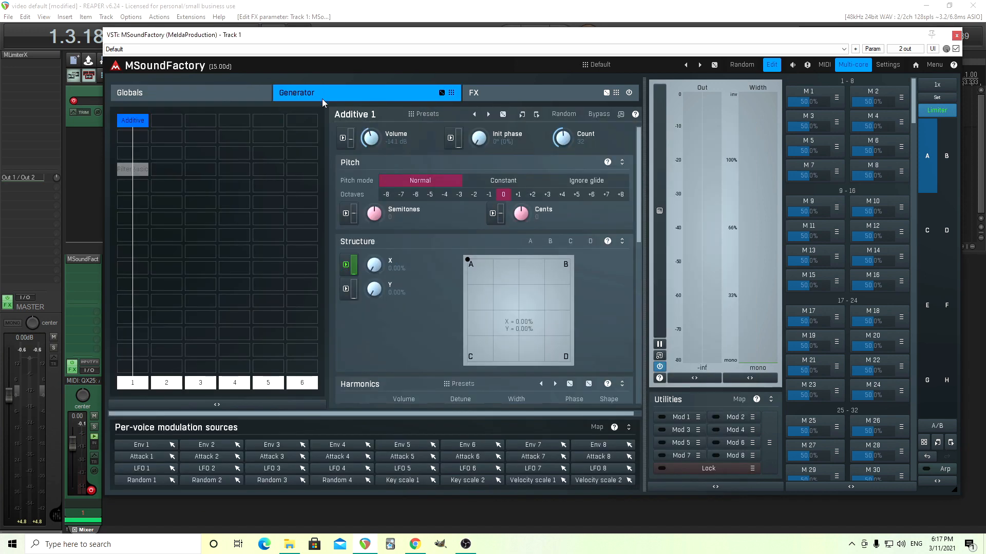
Lengthen the Attack 1 envelope to about two seconds via Mod: X, then close the editors
left_click(346, 264)
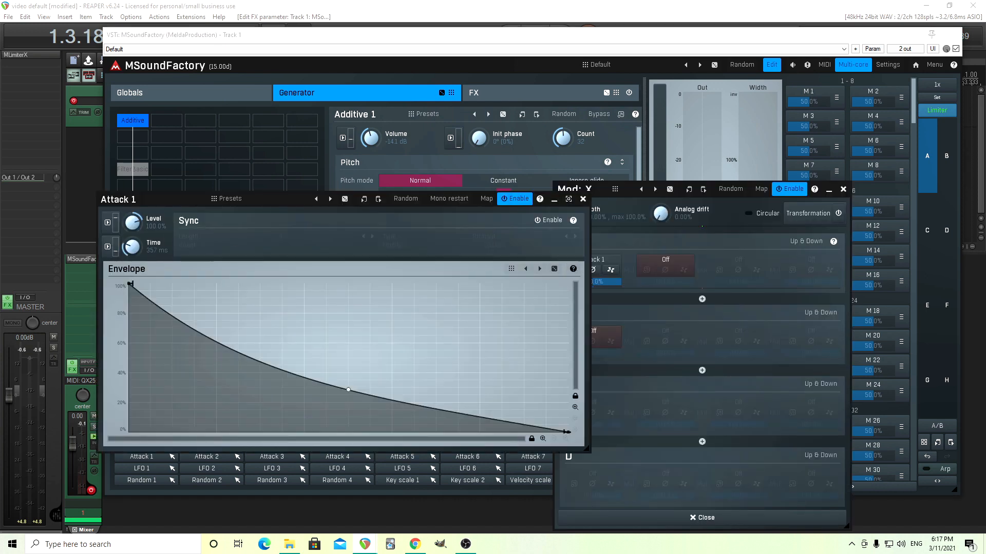
left_click_drag(133, 245, 132, 214)
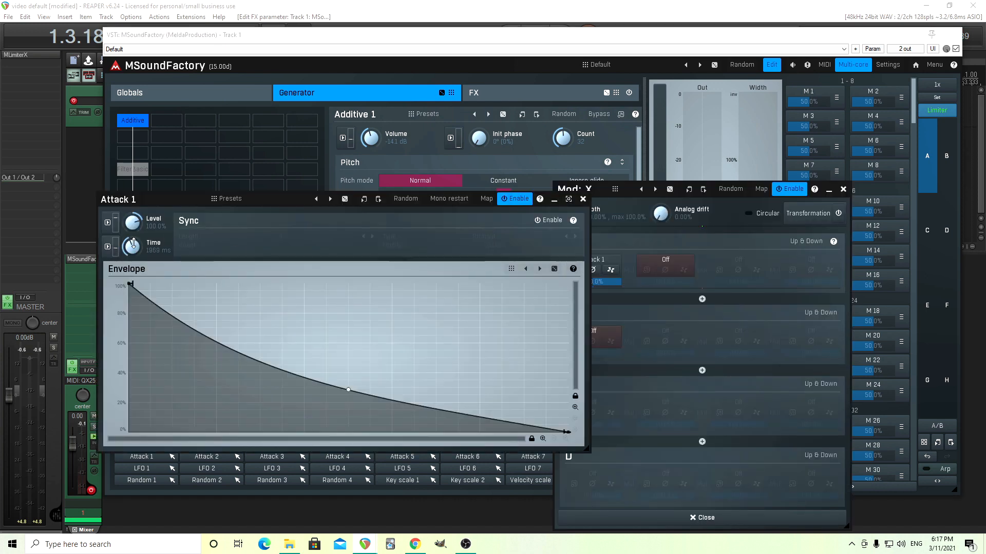
left_click(582, 198)
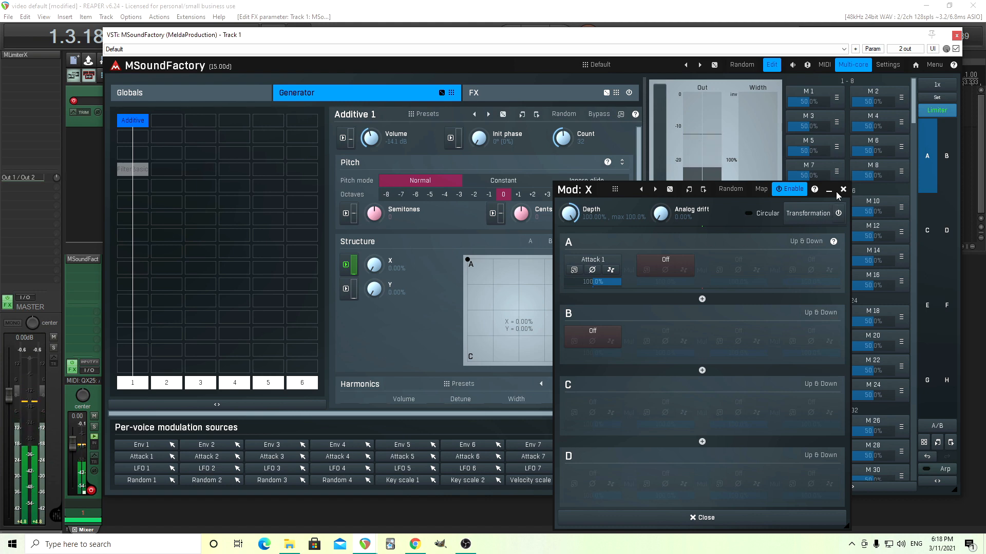
left_click(843, 189)
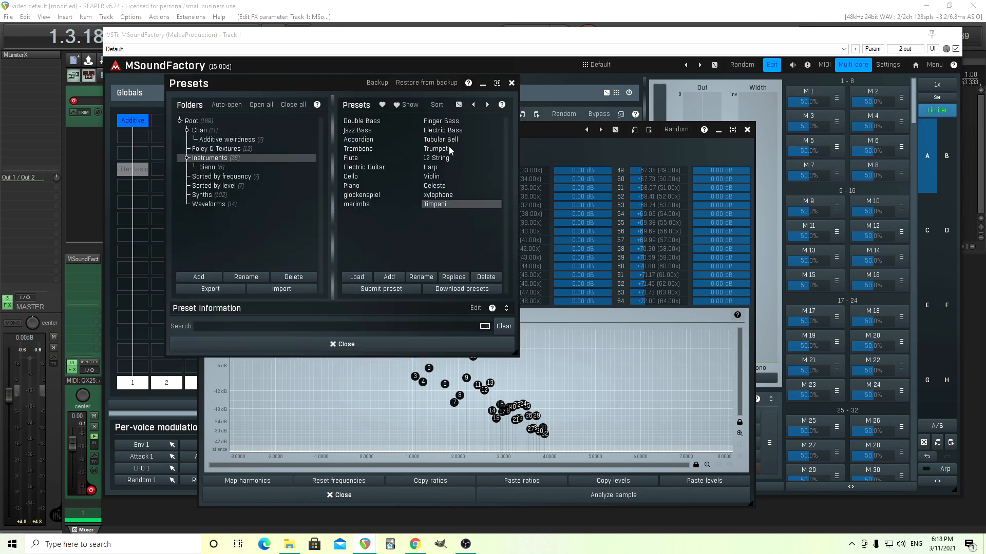
Try Tubular Bell and Flute for structure B, then load Scrunched saw from Additive weirdness
left_click(440, 139)
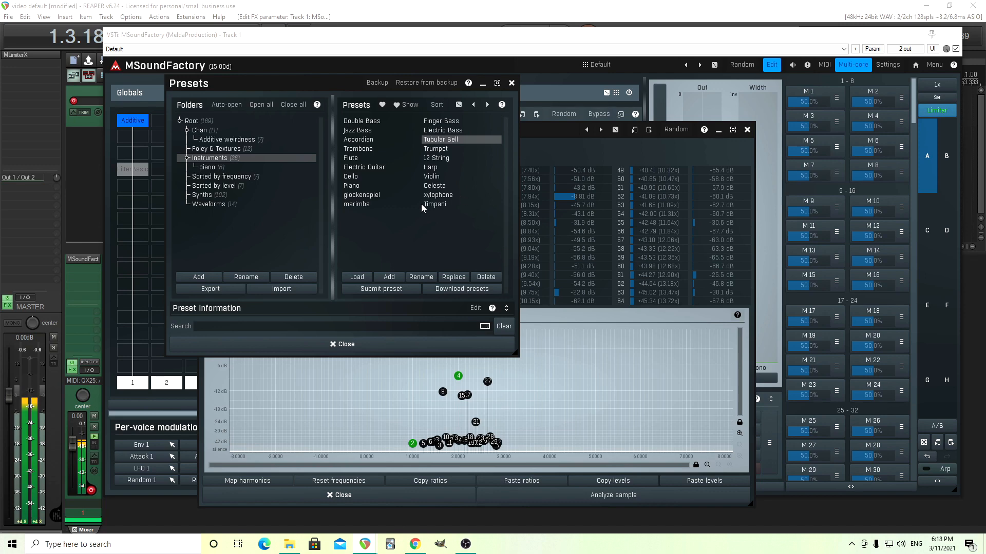
left_click(350, 158)
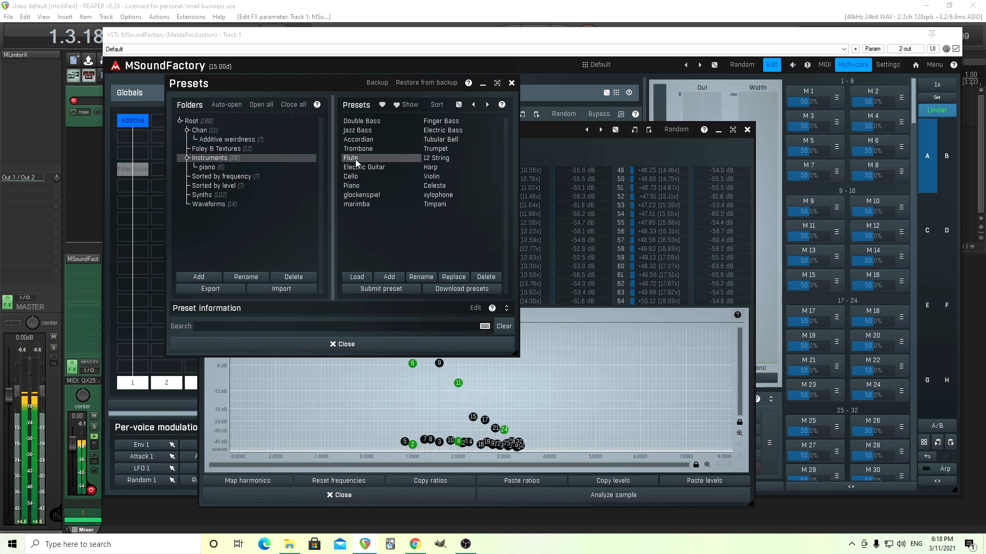
mouse_move(441, 126)
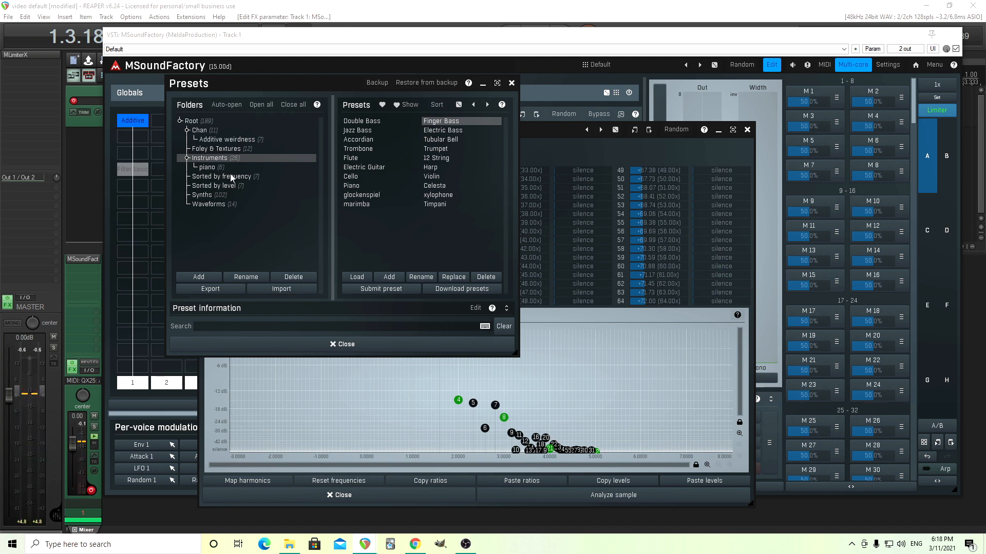
mouse_move(281, 268)
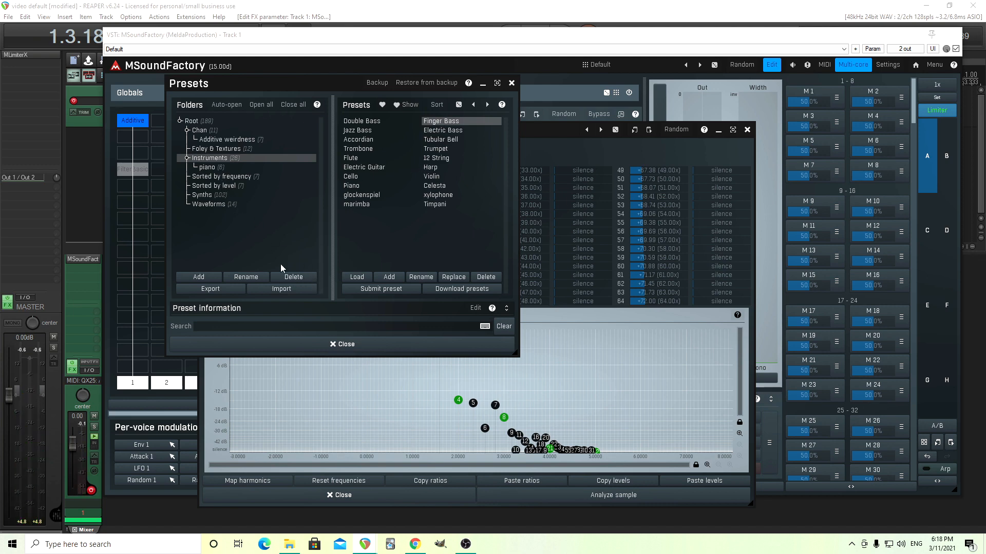
mouse_move(198, 148)
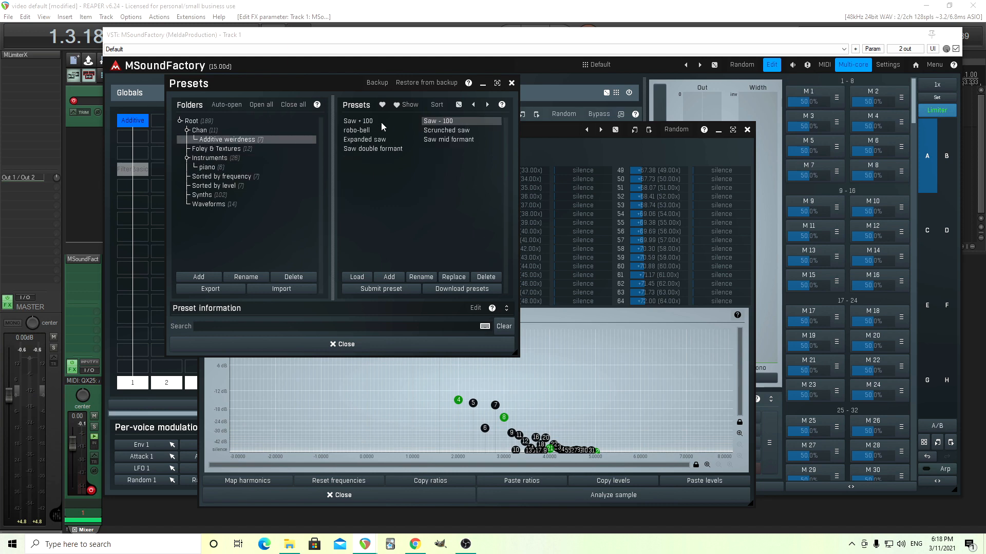
left_click(358, 121)
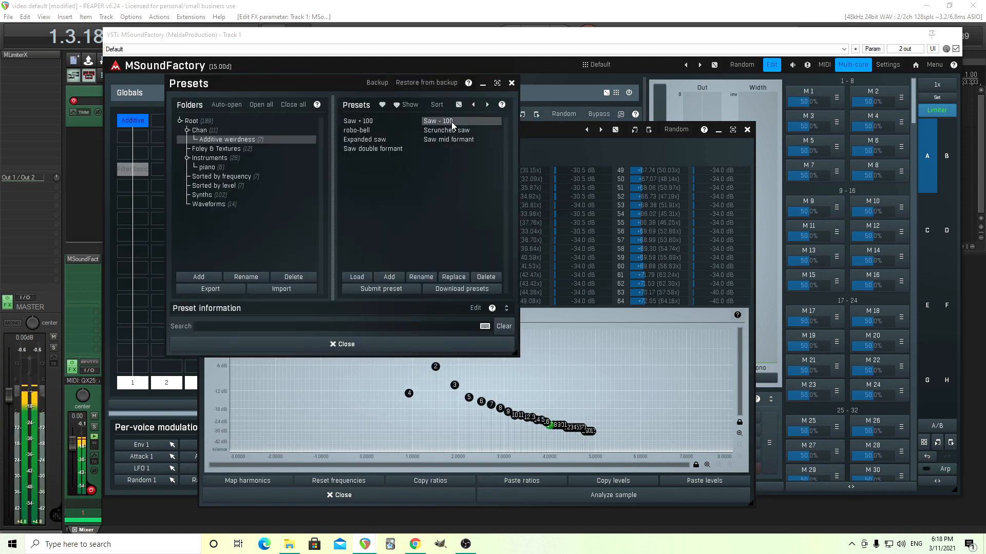
left_click(447, 129)
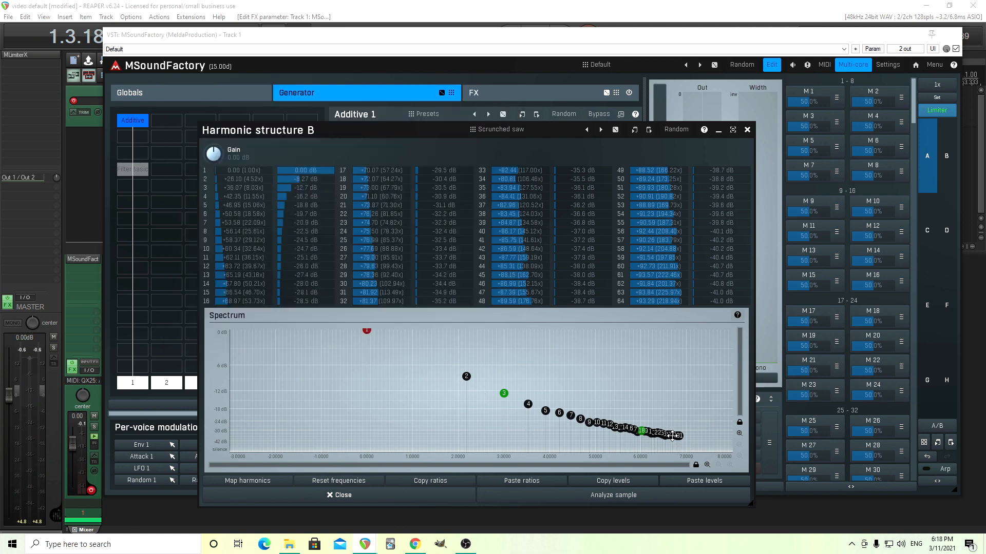
mouse_move(622, 439)
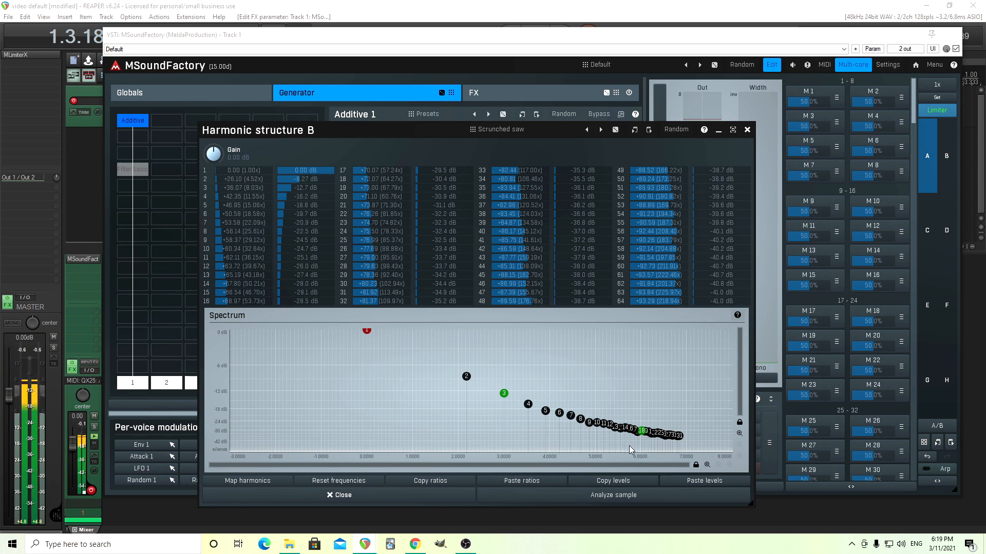
mouse_move(634, 446)
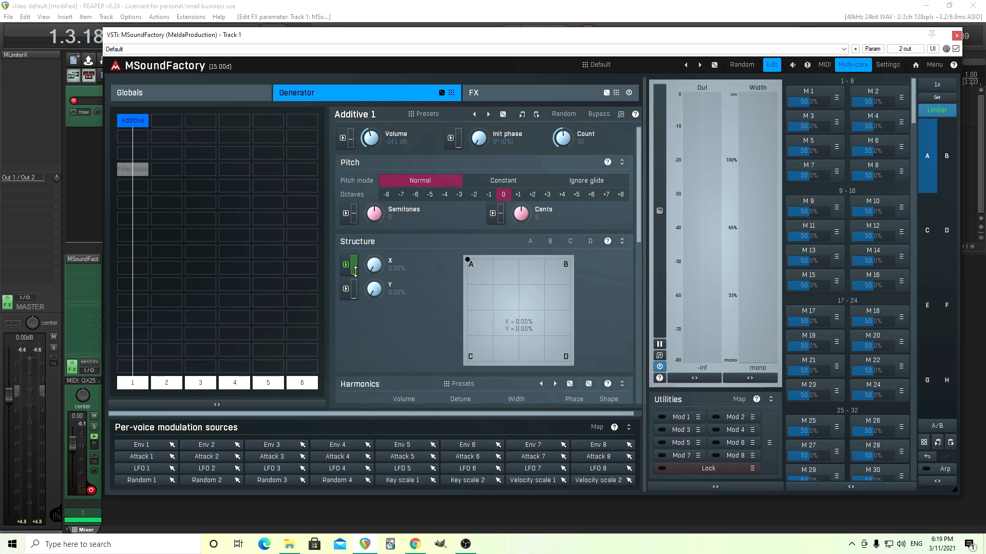
Set the Attack 1 modulation of structure X to -100% depth, inverting its direction
left_click(345, 263)
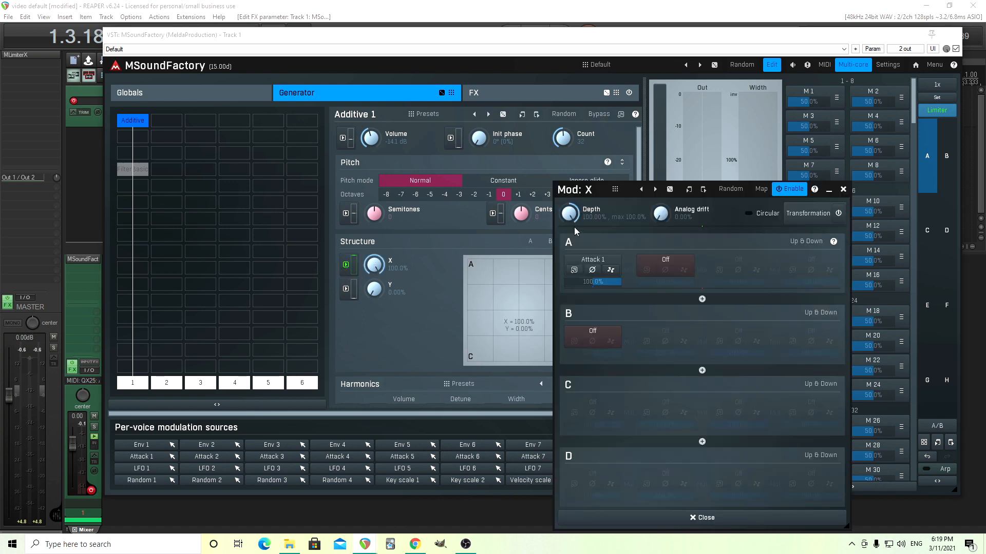
left_click_drag(569, 214, 569, 226)
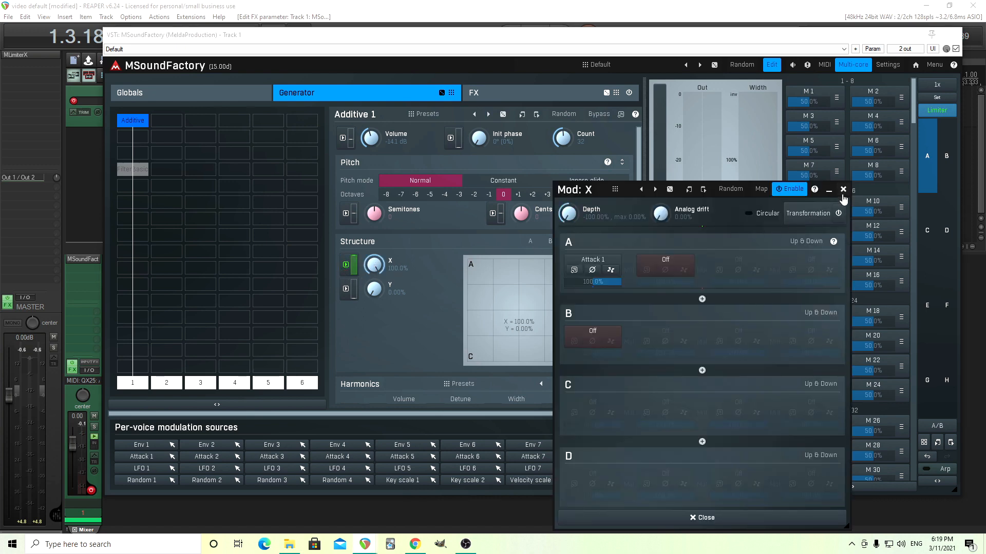
left_click(844, 189)
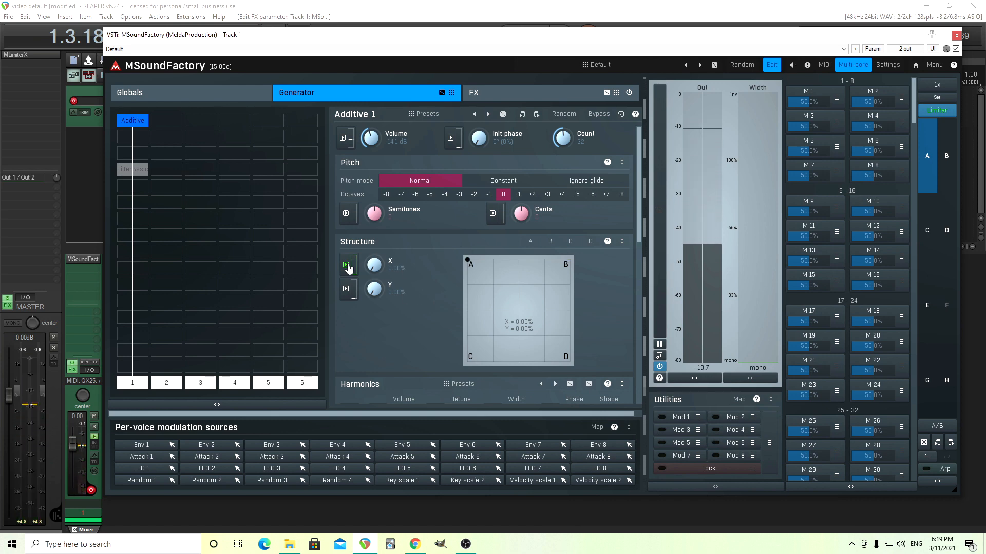
left_click(344, 264)
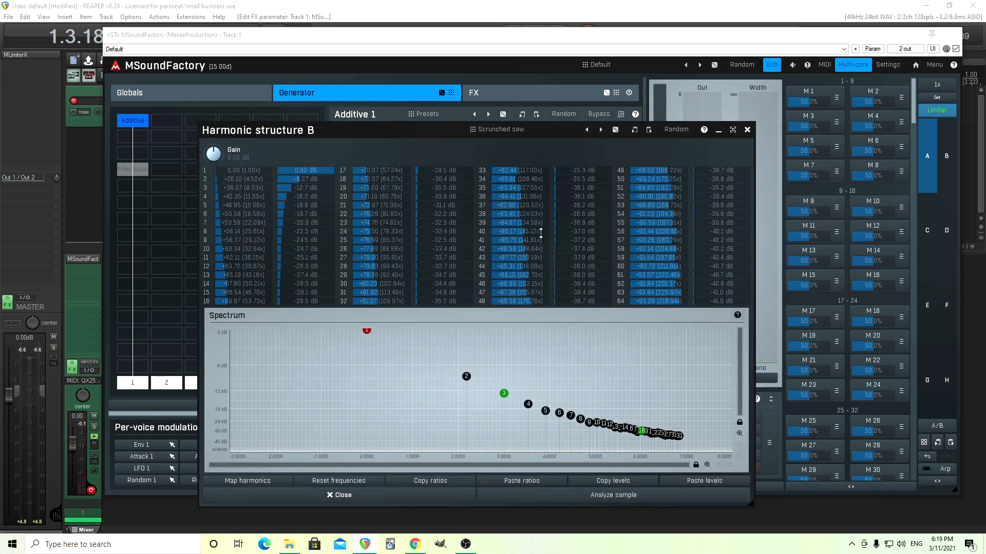
Load the zero'd preset into structure B at -24 dB gain and give Attack 1 a slow decaying curve
left_click(427, 114)
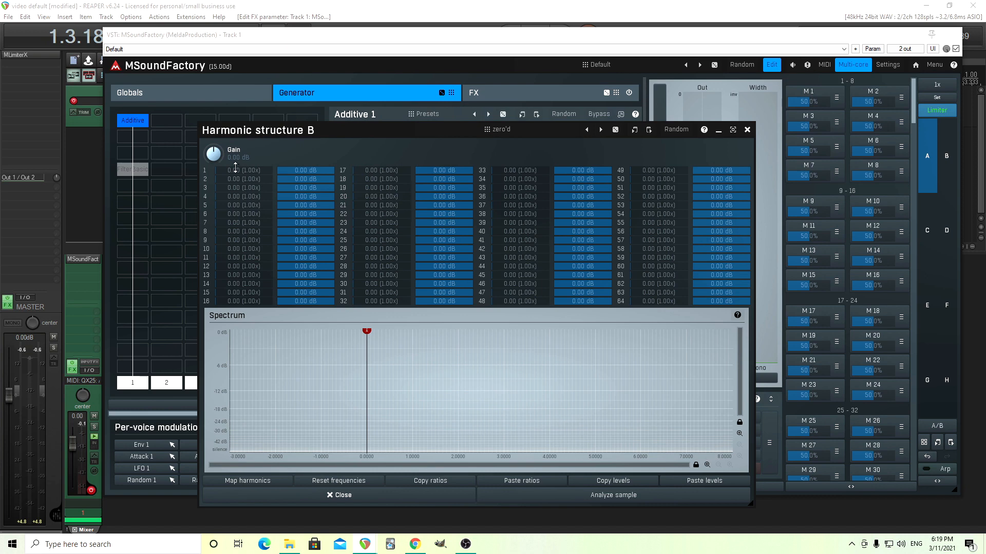
mouse_move(234, 168)
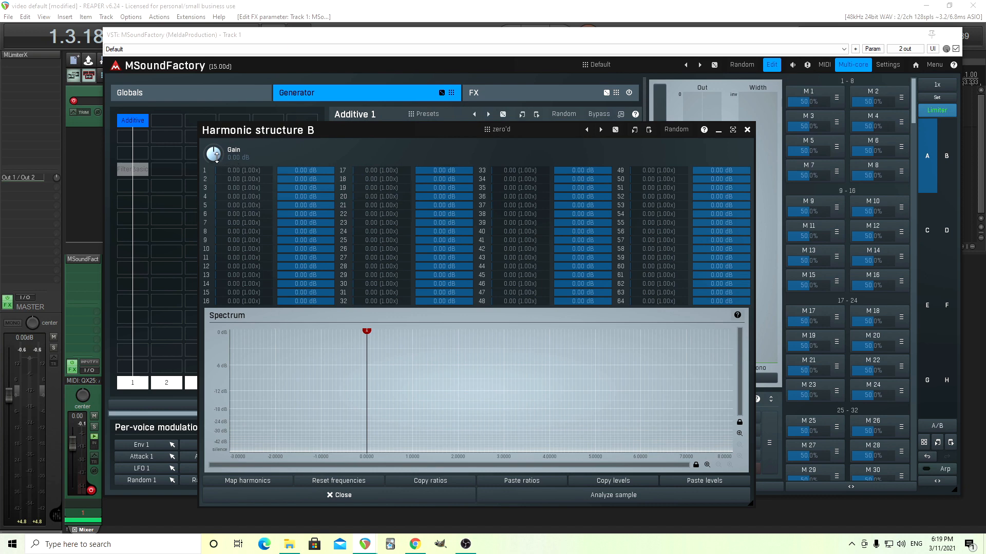
left_click_drag(214, 154, 214, 166)
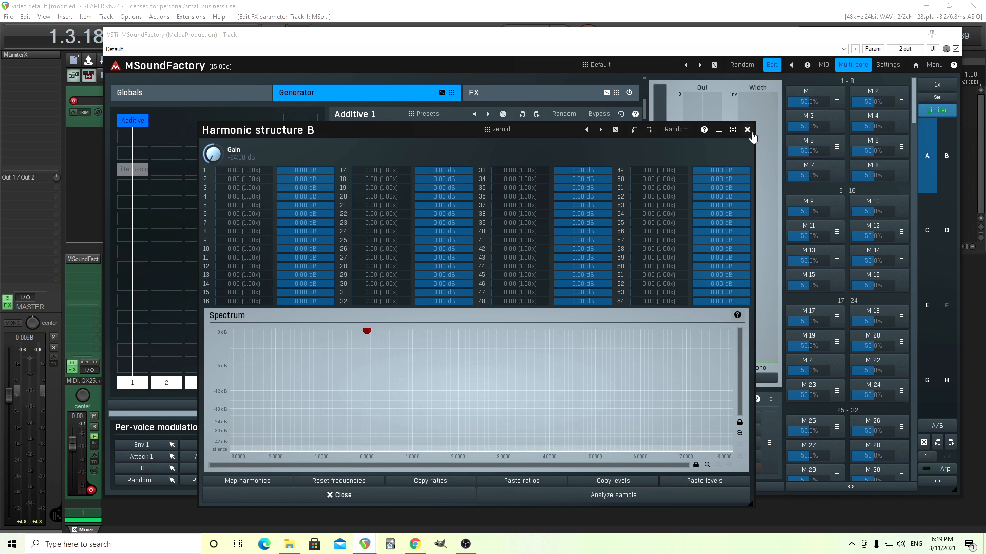
mouse_move(616, 288)
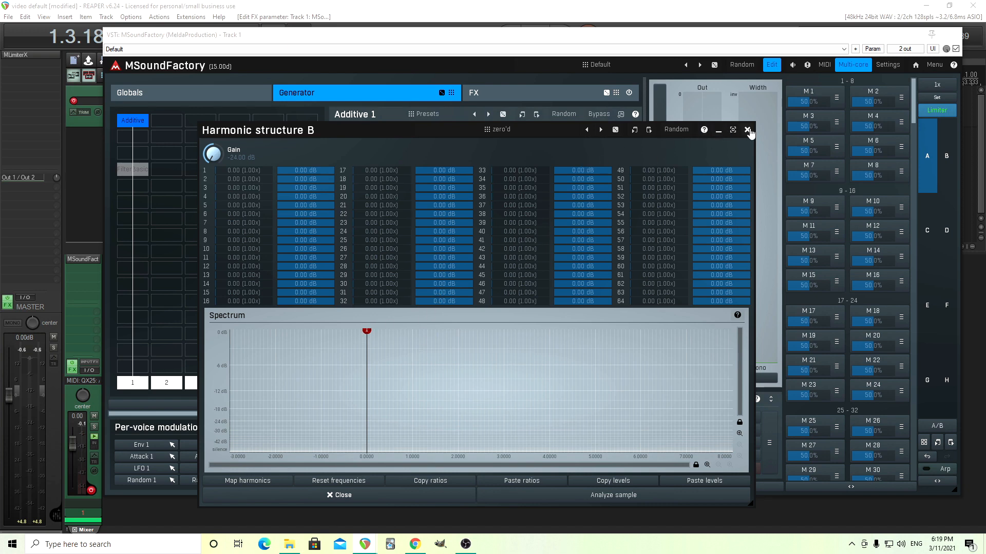
left_click(749, 130)
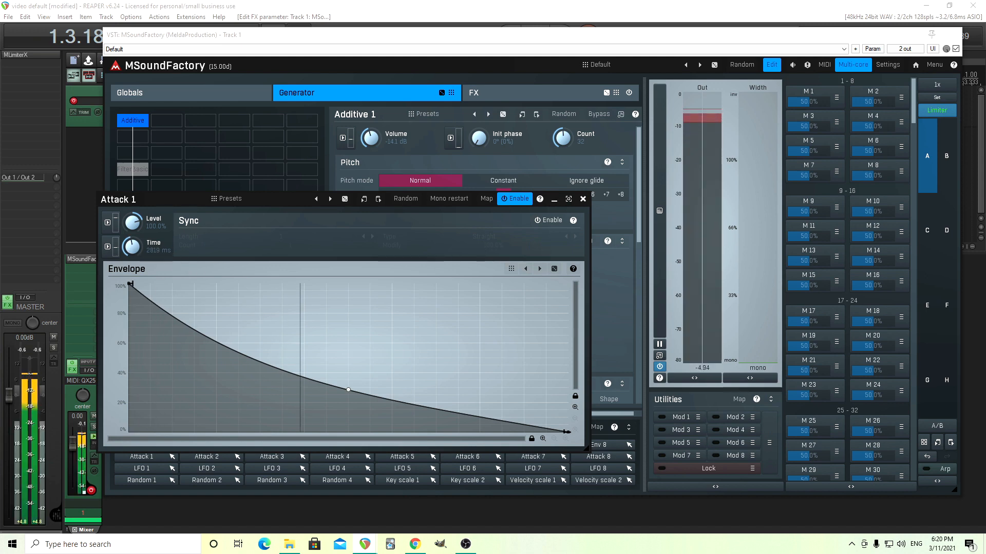
left_click_drag(132, 246, 132, 257)
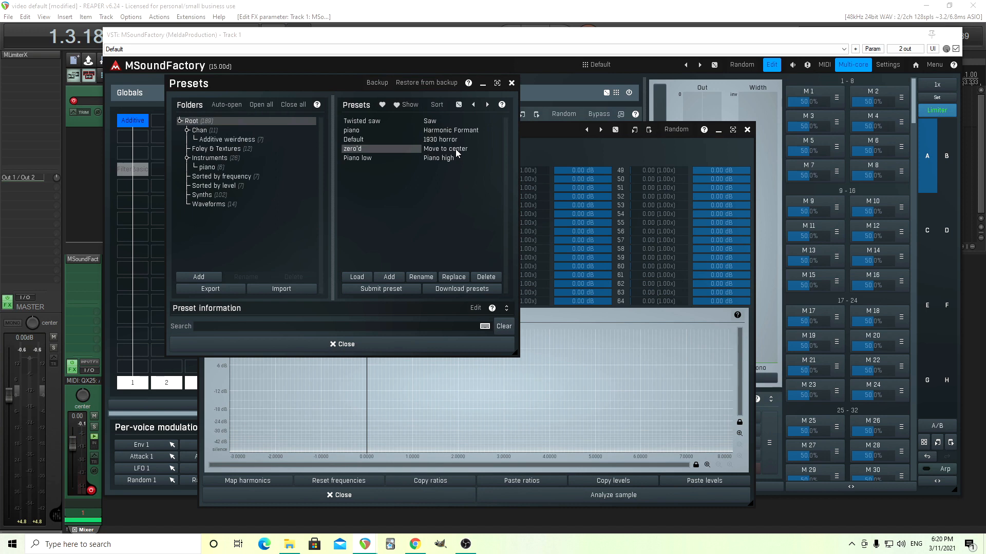
Load the Move to center preset into structure B and return the structure position to corner A
double_click(445, 148)
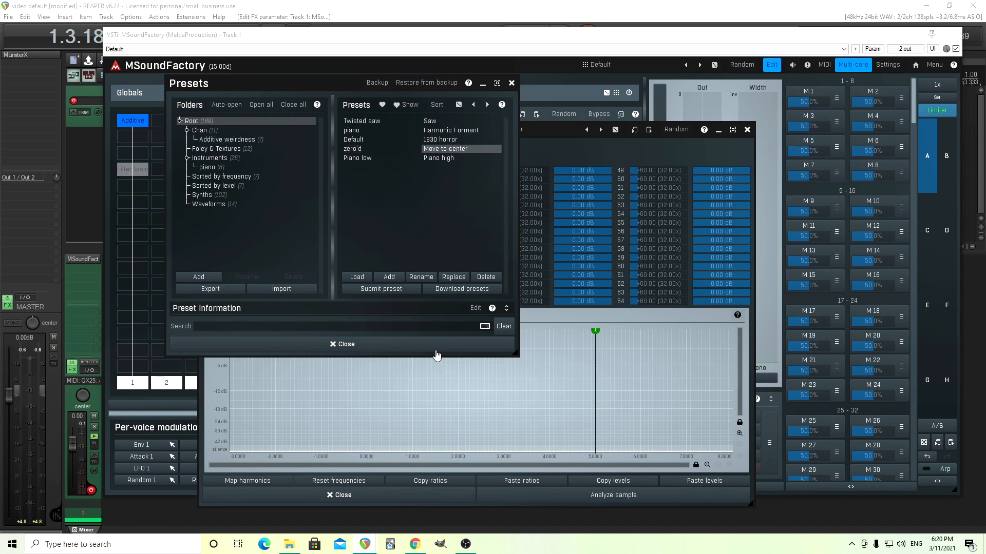
left_click(342, 344)
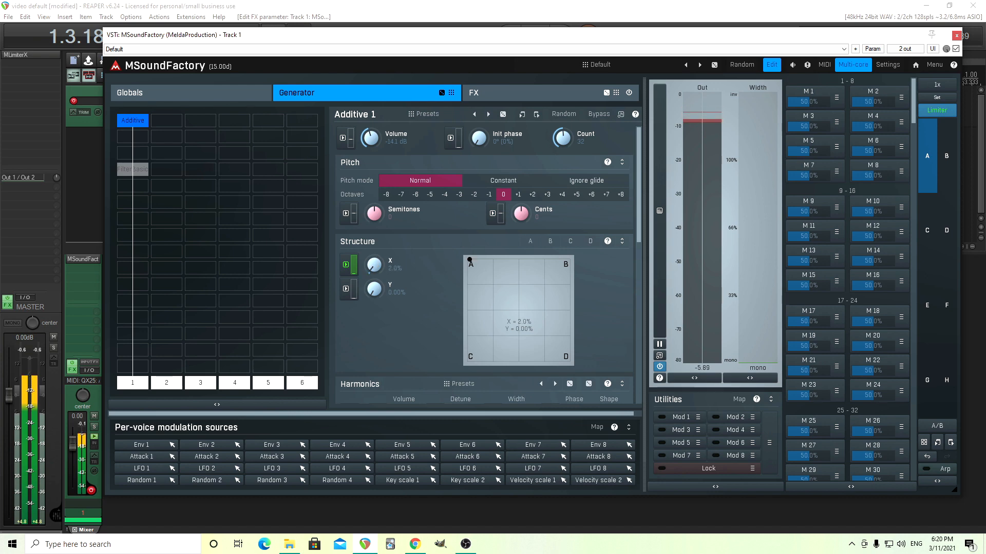
left_click_drag(374, 261, 374, 270)
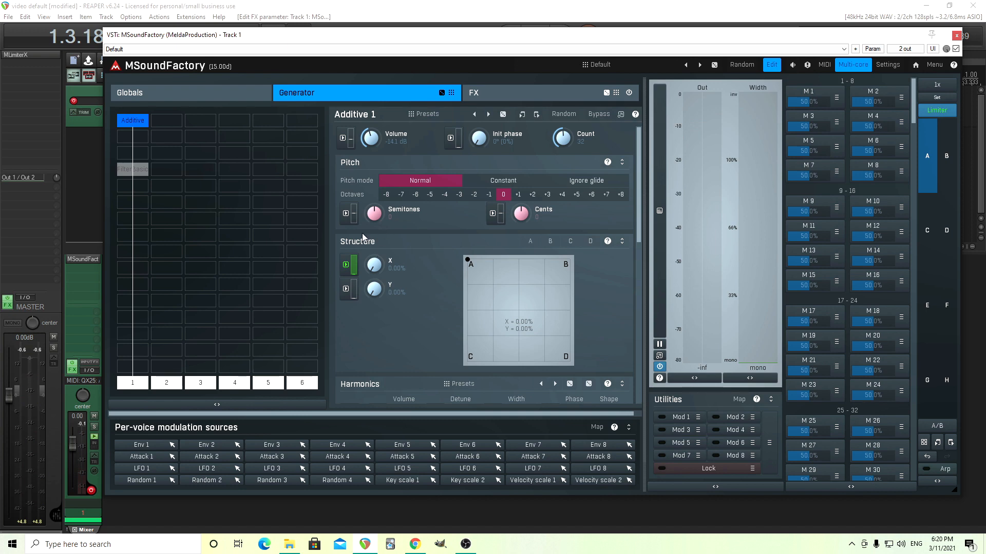
Switch the additive generator's Init phase from 0° to Random
left_click(478, 136)
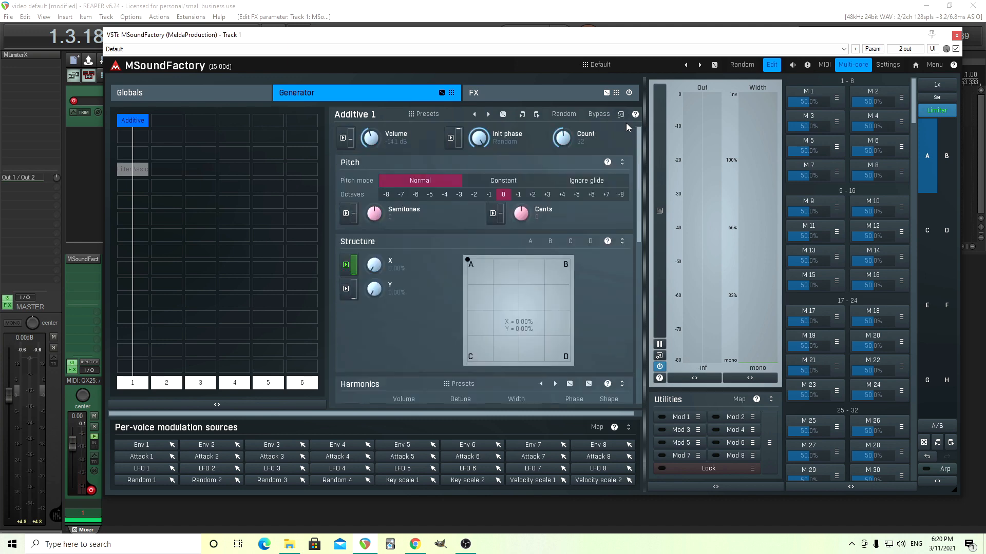
mouse_move(686, 239)
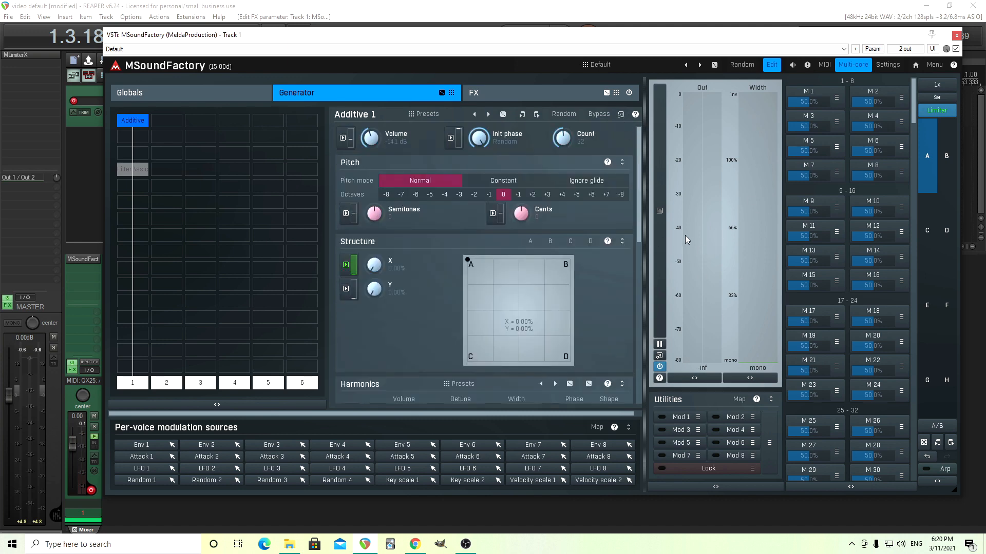